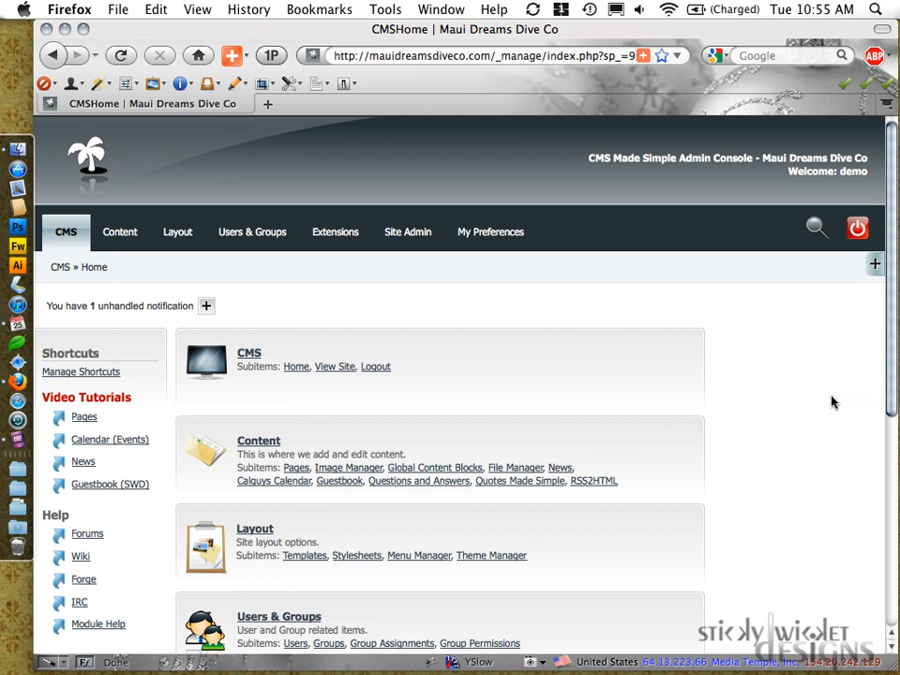
pyautogui.moveTo(804, 344)
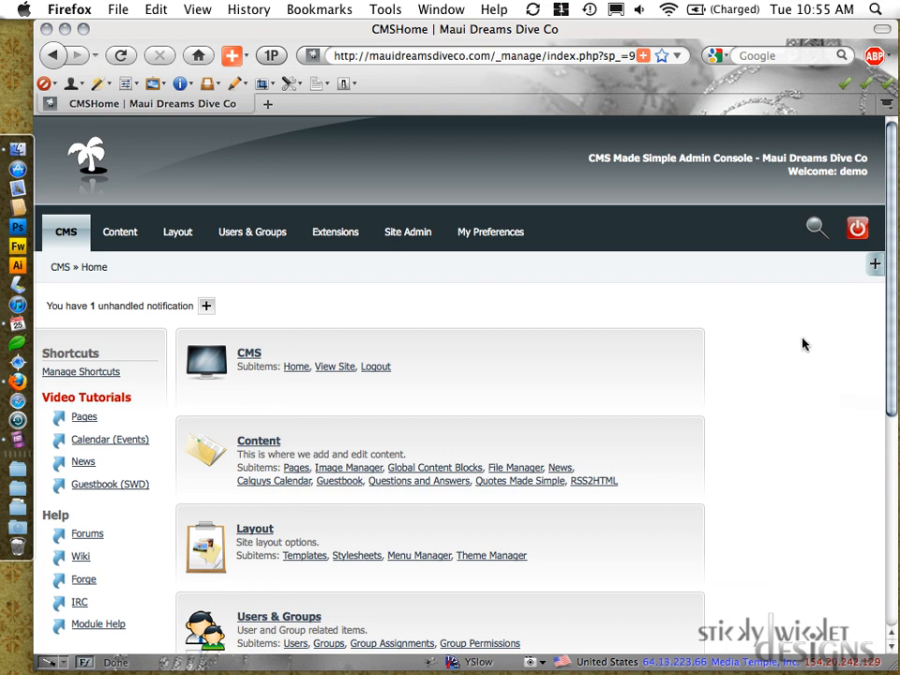
pyautogui.moveTo(490, 397)
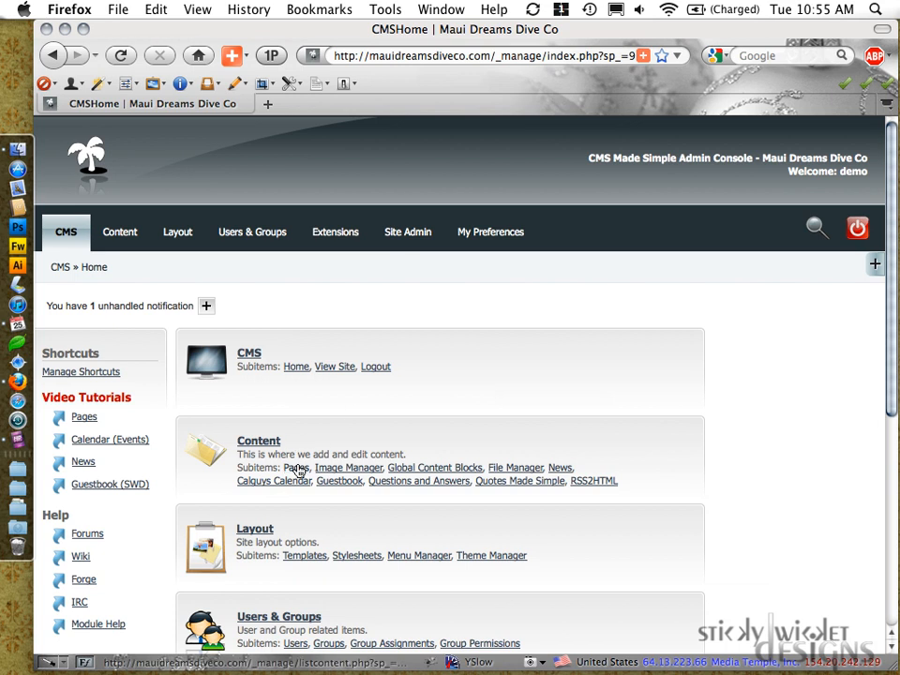
# Step: Expand About MDDC and Staff in the page list and open the Staff Overview page
pyautogui.click(291, 468)
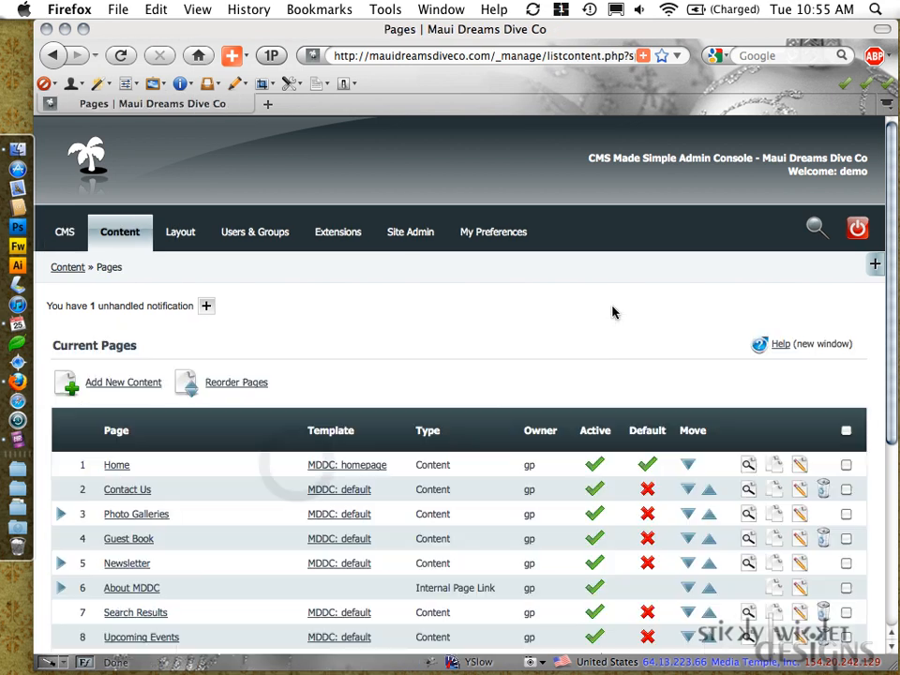
pyautogui.moveTo(578, 309)
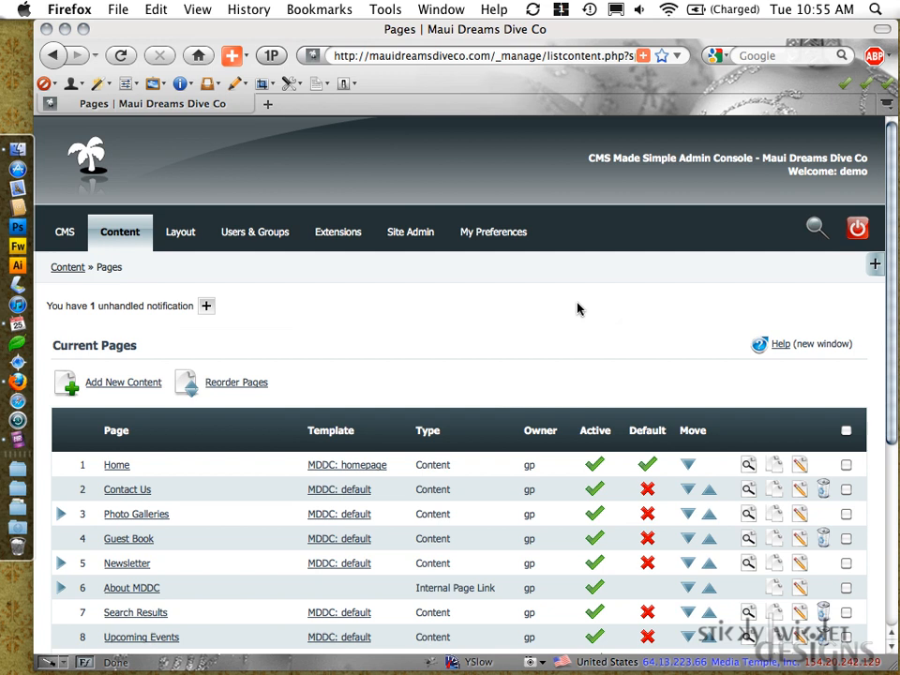
pyautogui.scroll(-3)
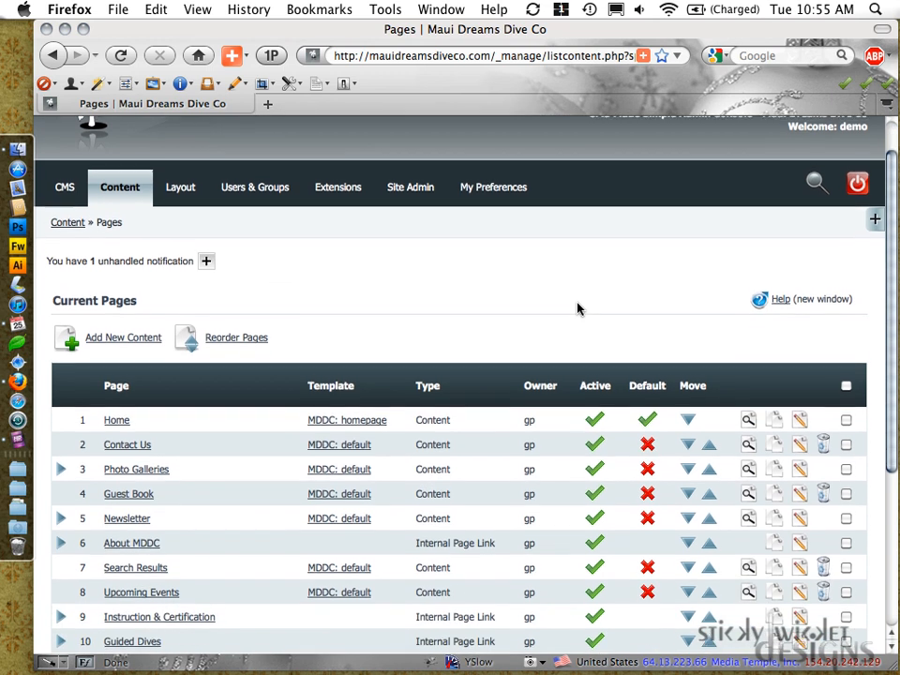
pyautogui.scroll(-3)
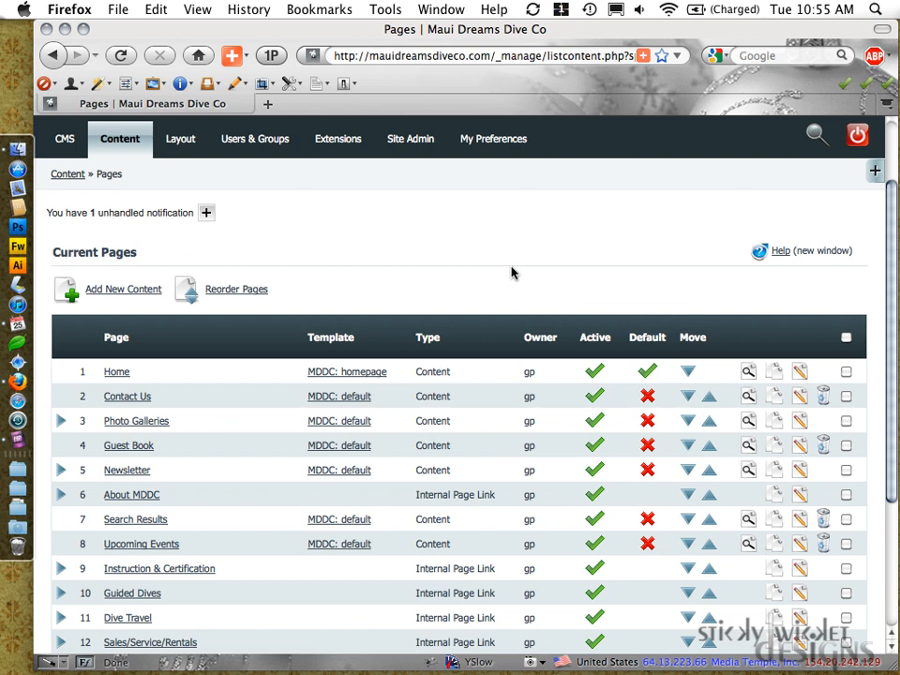
pyautogui.scroll(-3)
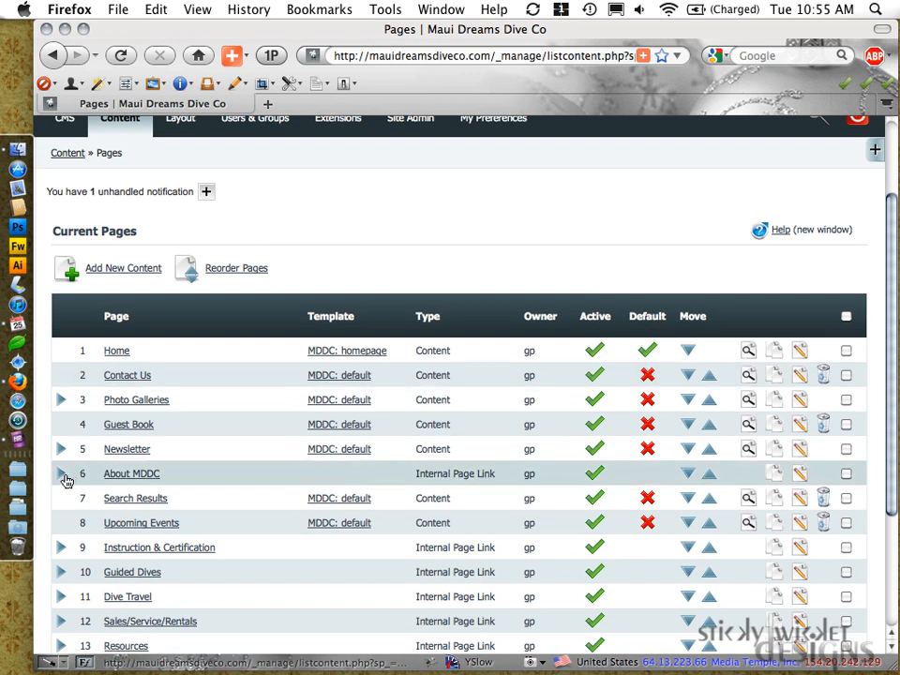
pyautogui.click(62, 473)
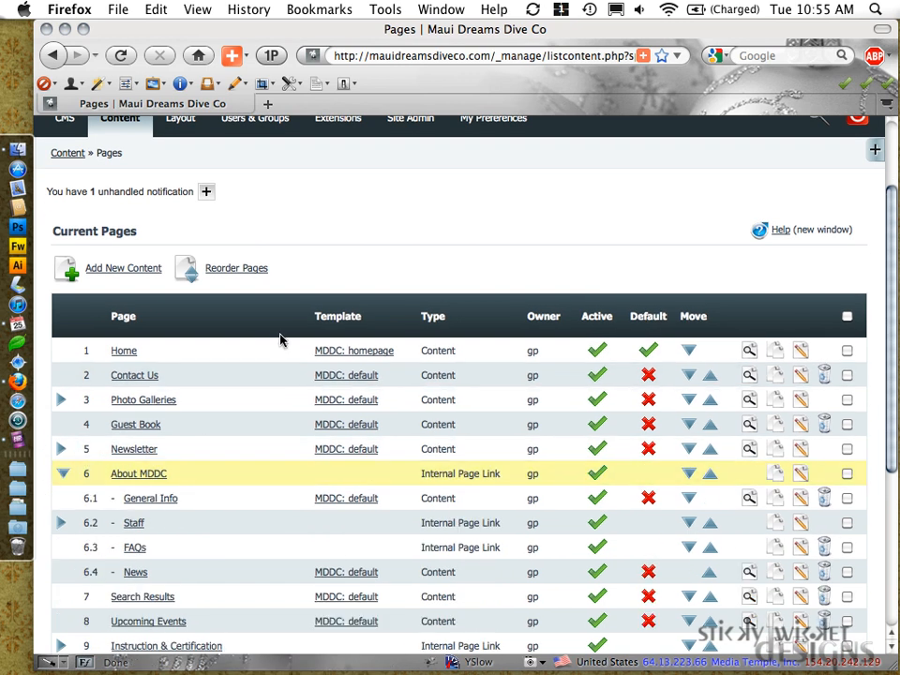
pyautogui.scroll(-3)
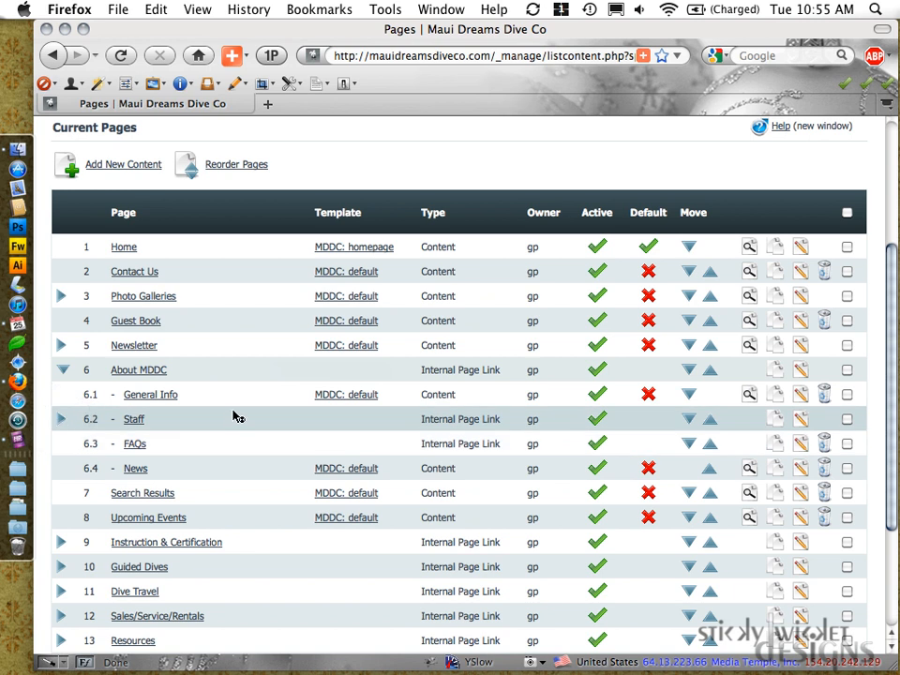
pyautogui.click(61, 420)
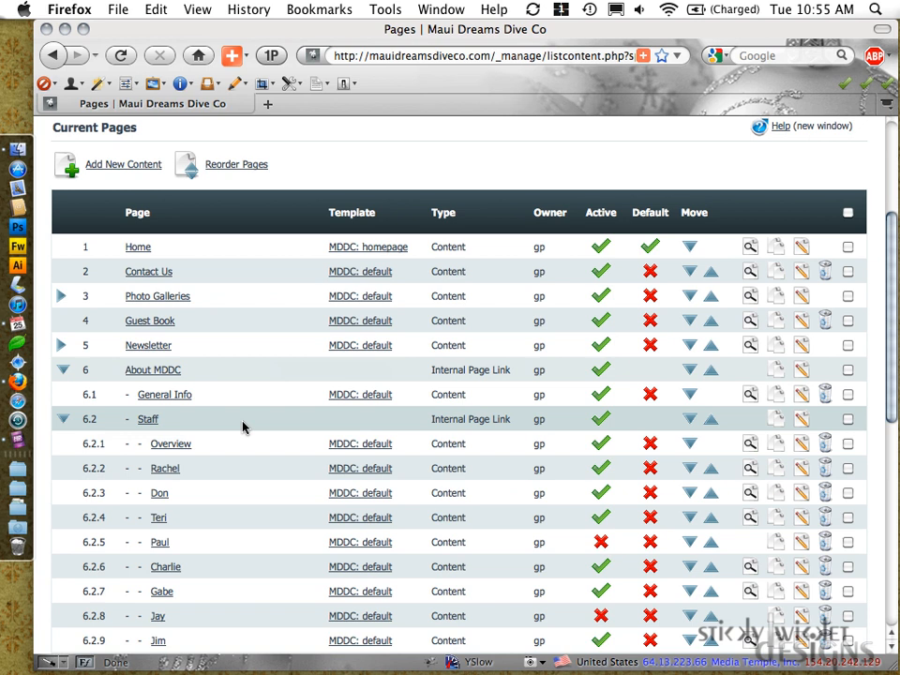
pyautogui.click(171, 443)
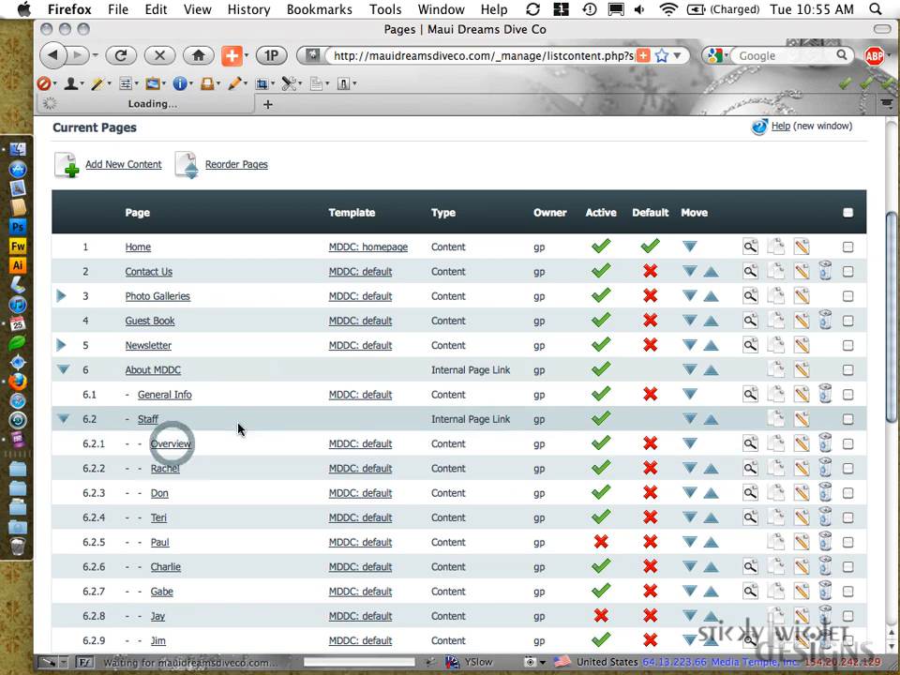
# Step: Scroll through the Staff Overview editor's table of staff photos, names and titles
pyautogui.click(170, 443)
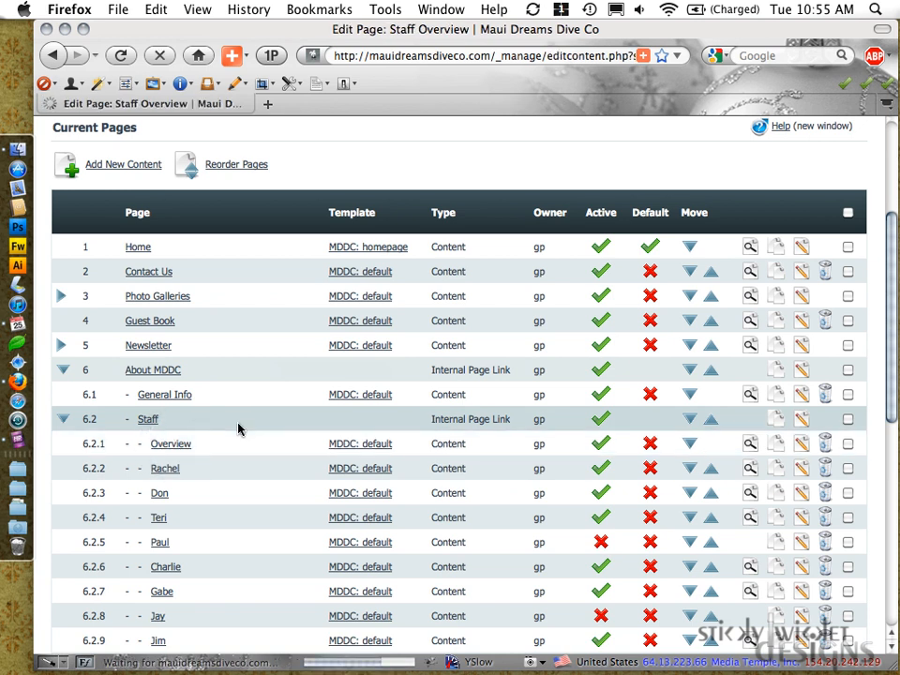
pyautogui.click(171, 443)
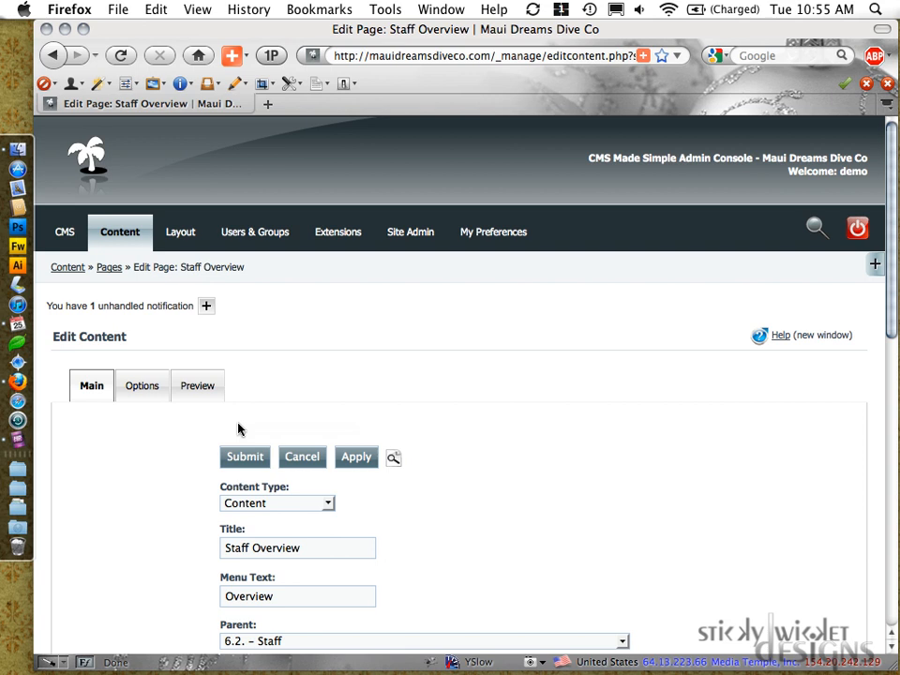
pyautogui.scroll(-3)
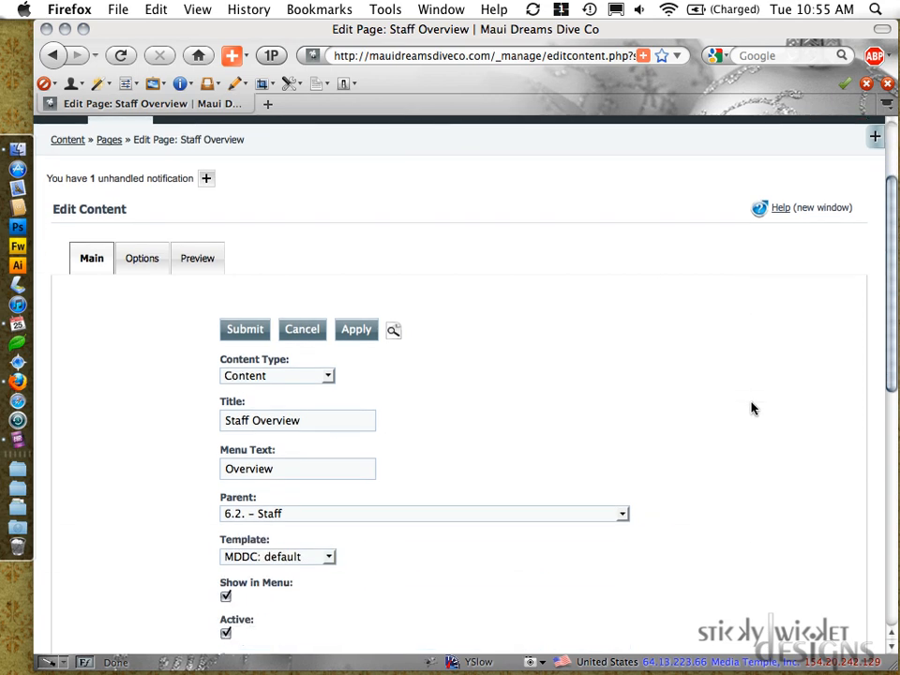
pyautogui.scroll(-3)
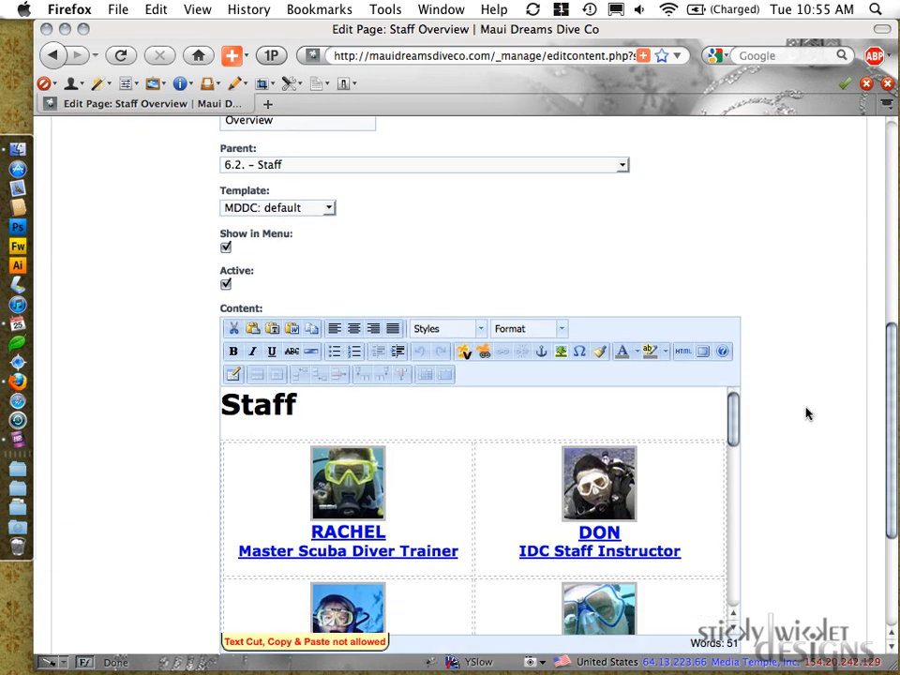
pyautogui.scroll(-3)
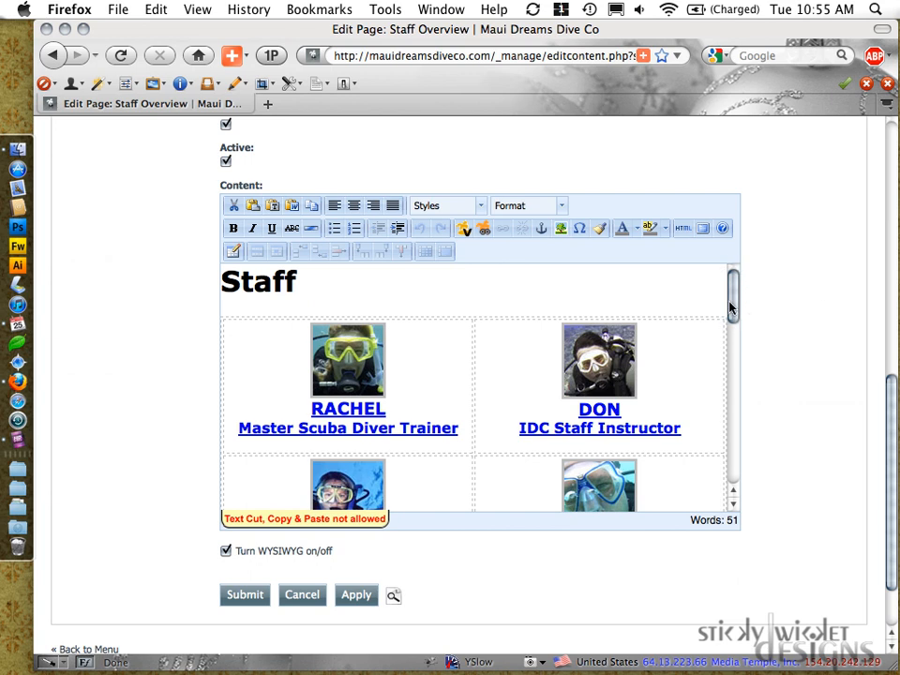
pyautogui.scroll(-3)
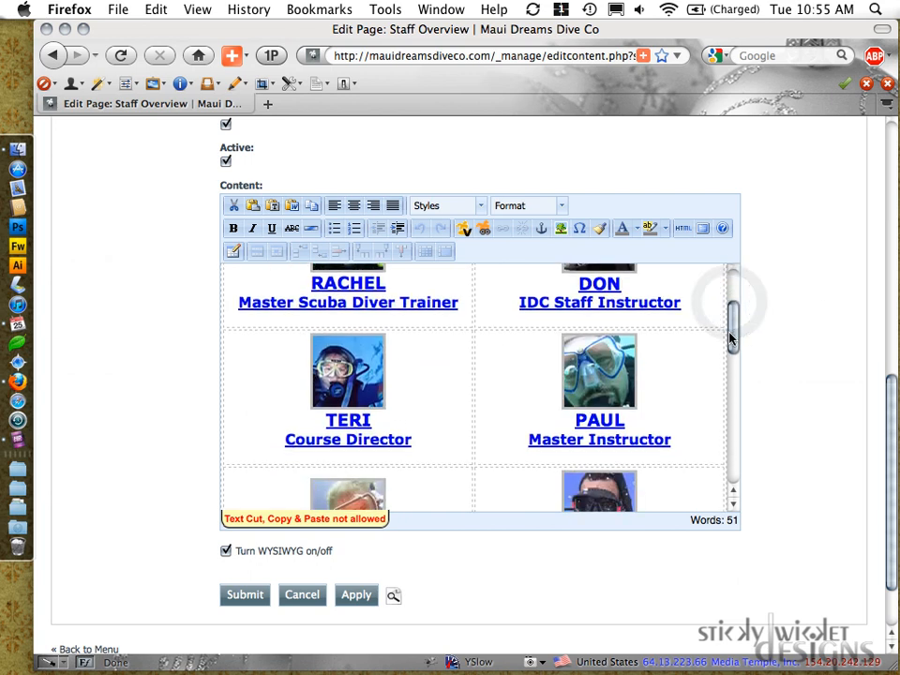
pyautogui.scroll(-3)
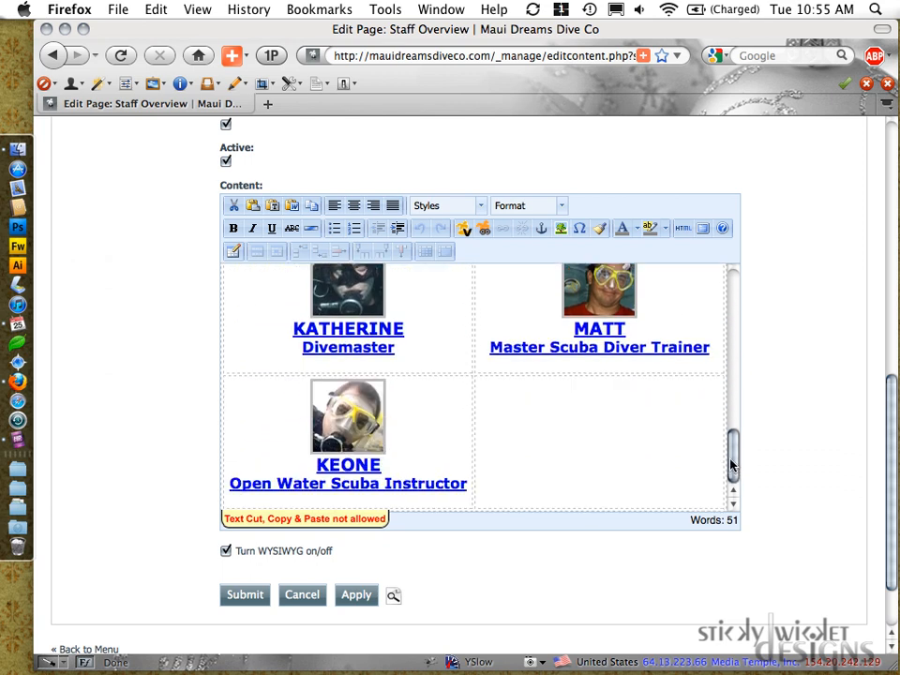
pyautogui.scroll(-3)
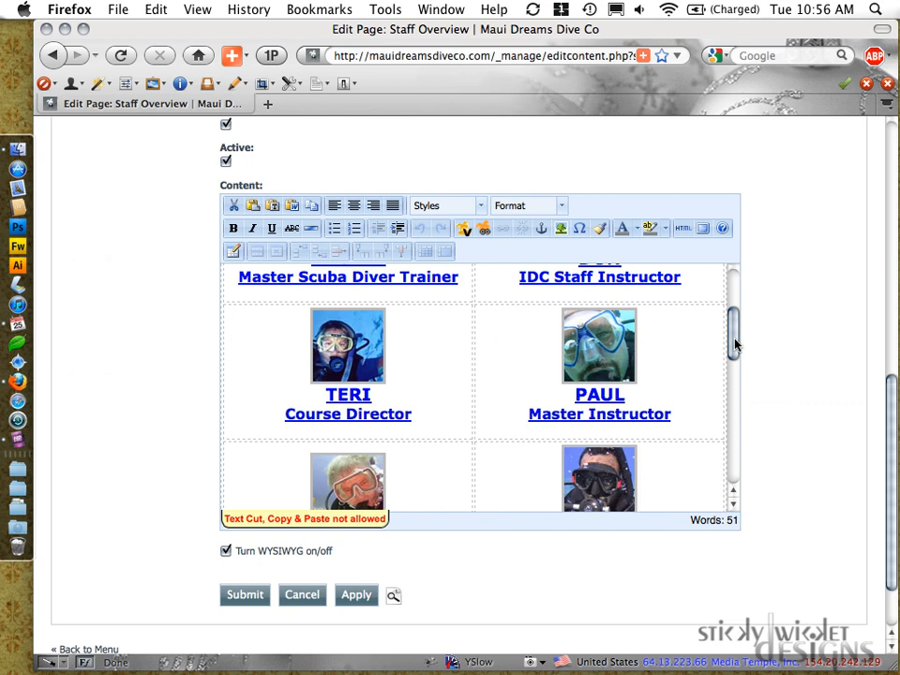
pyautogui.moveTo(710, 366)
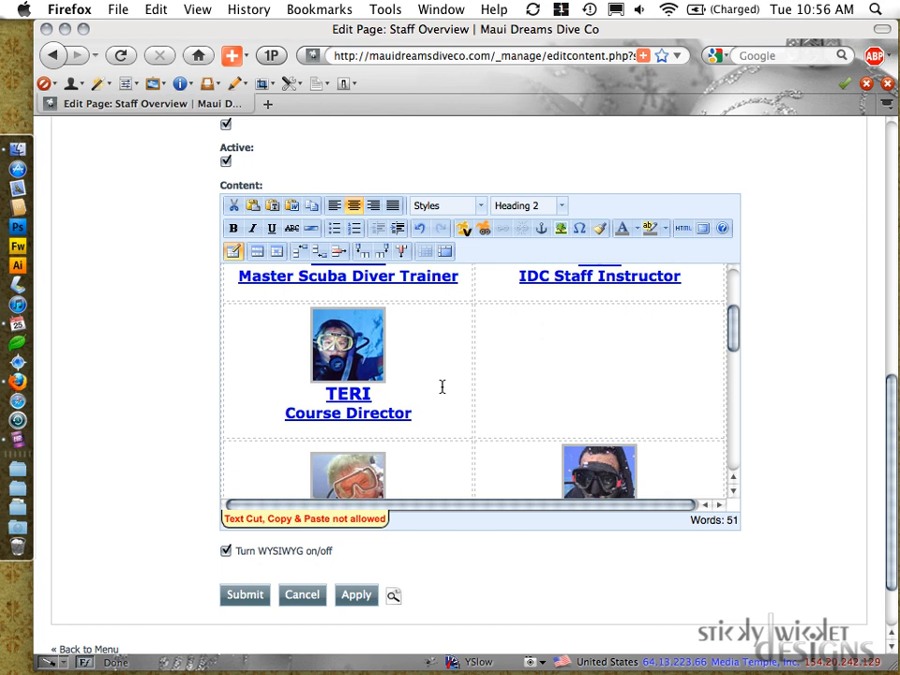
pyautogui.scroll(-3)
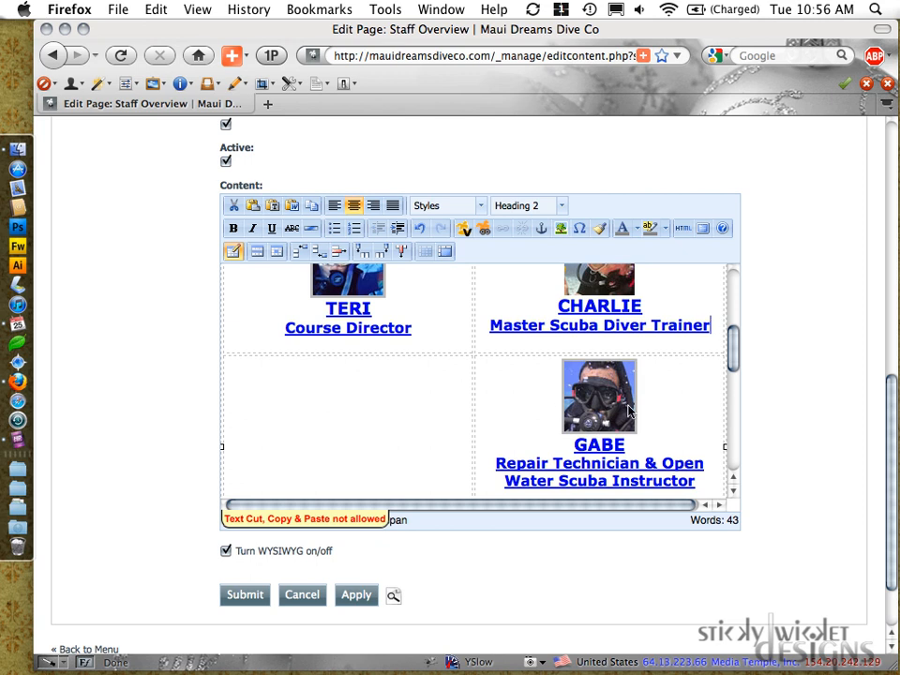
pyautogui.scroll(-3)
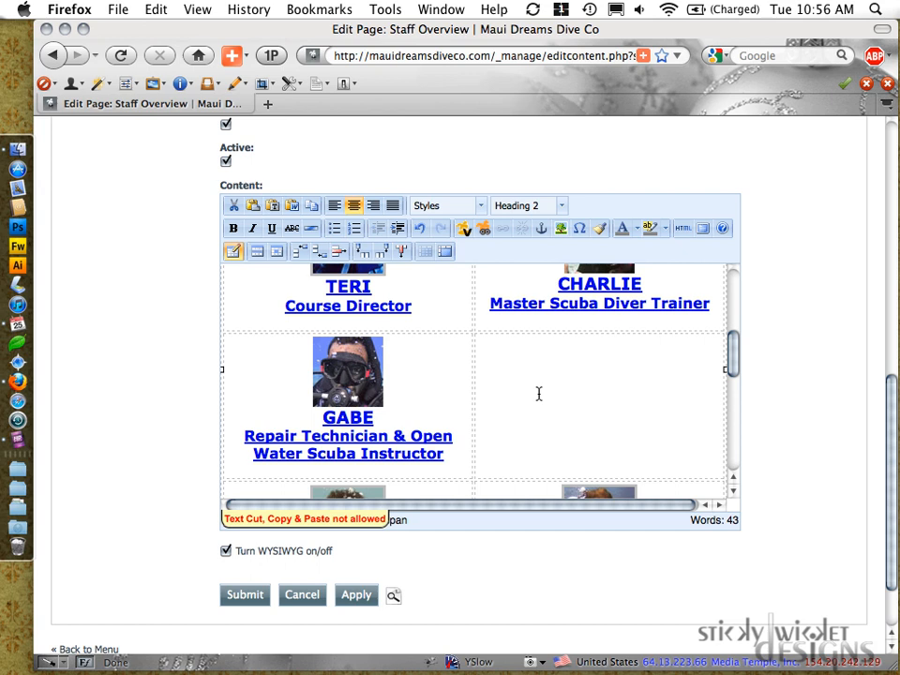
pyautogui.scroll(-3)
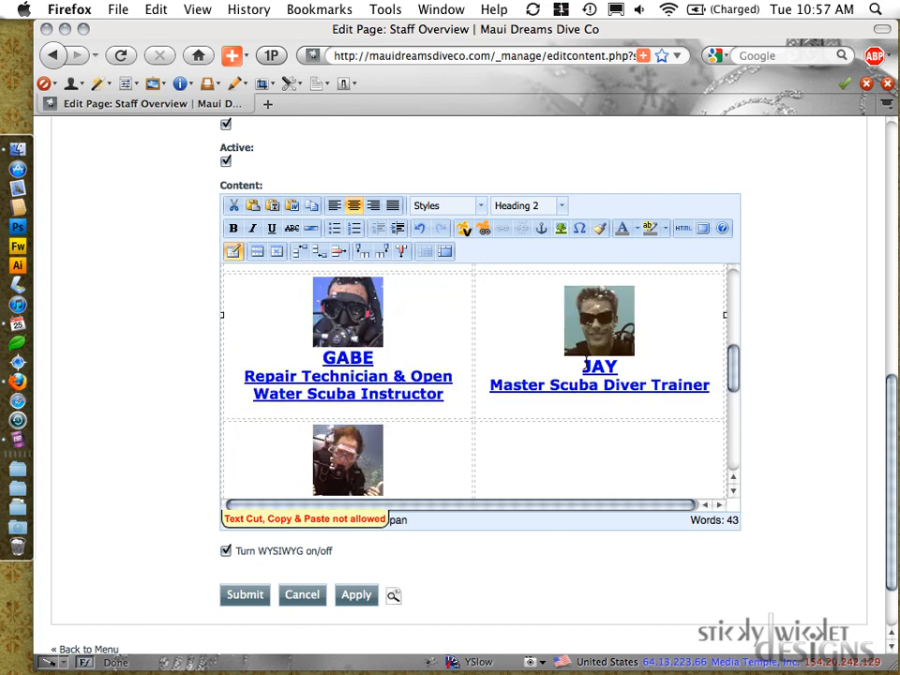
pyautogui.scroll(-3)
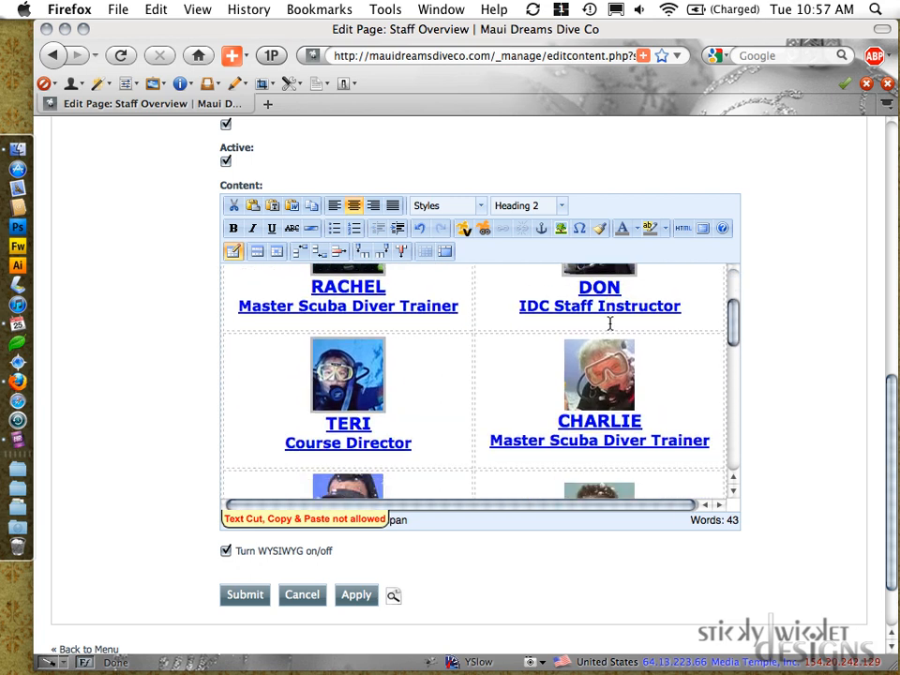
pyautogui.scroll(-3)
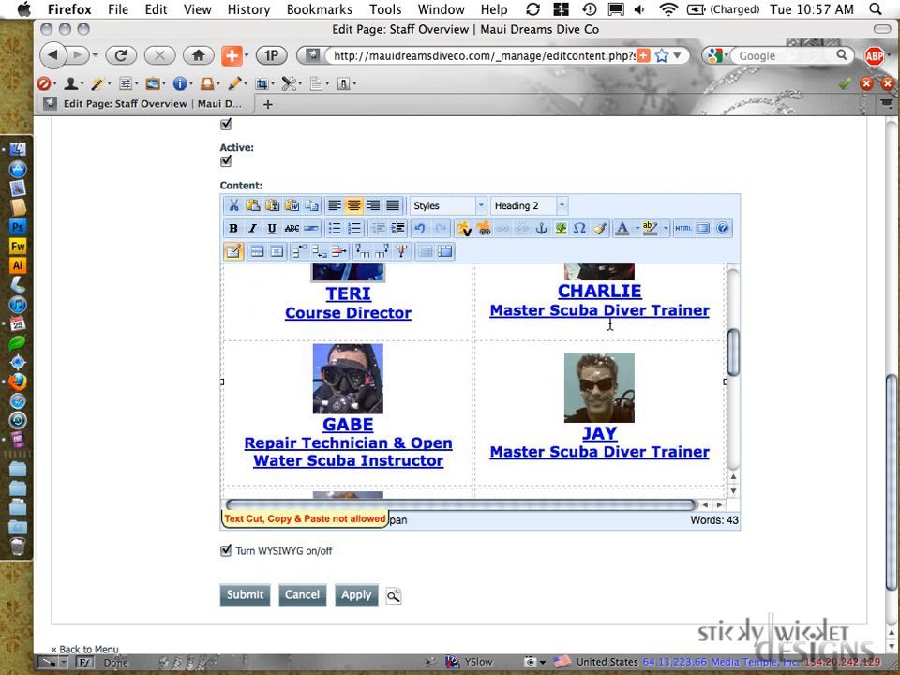
pyautogui.scroll(-3)
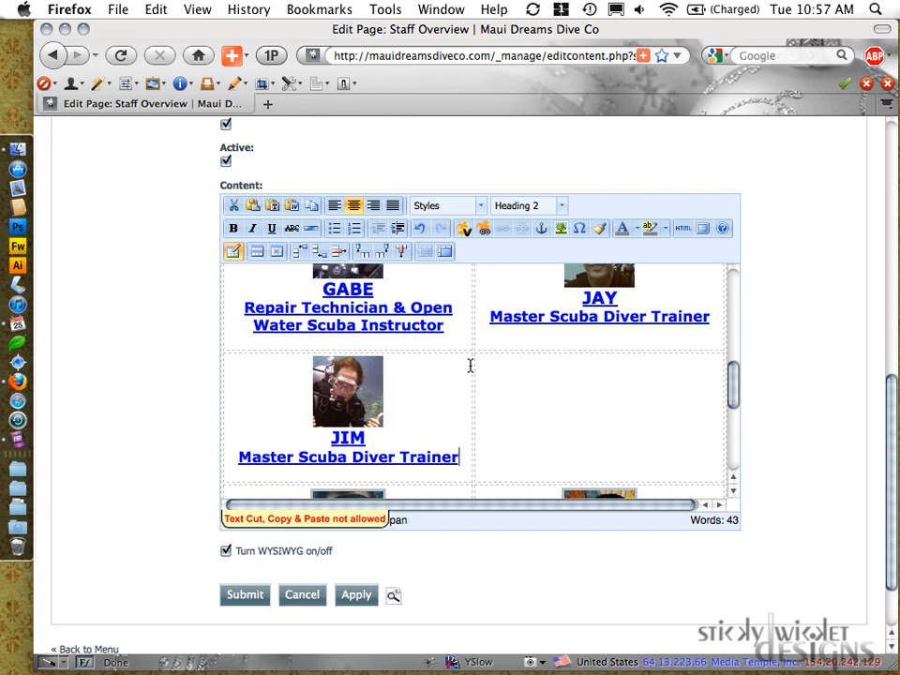
pyautogui.scroll(-3)
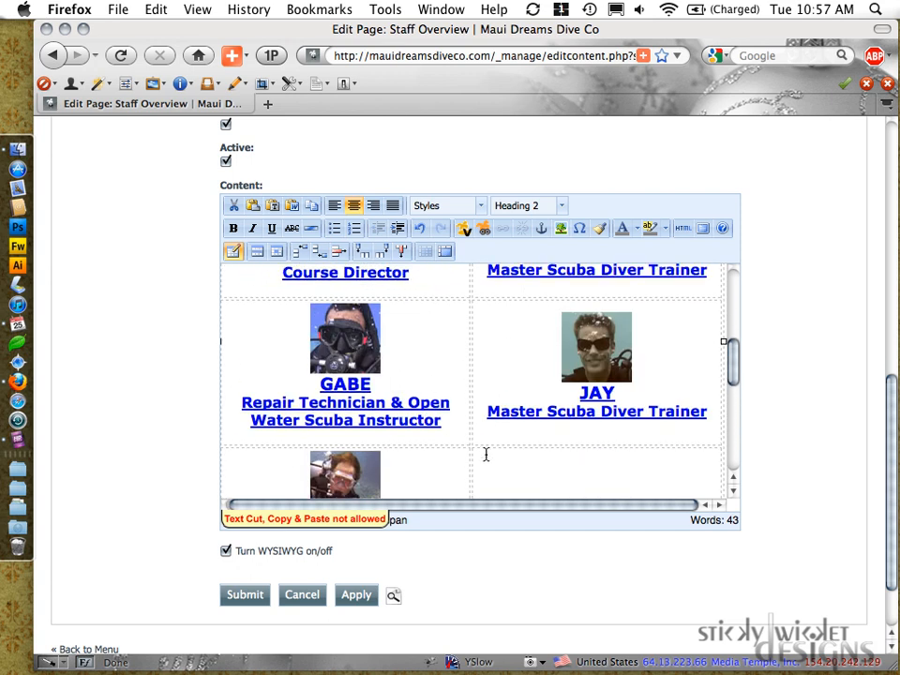
pyautogui.scroll(-3)
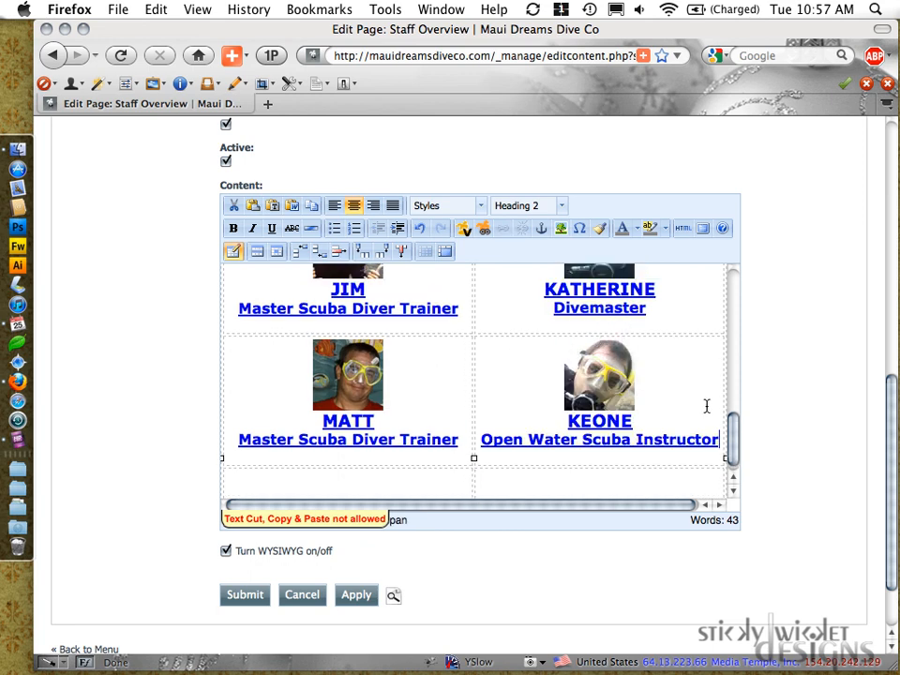
# Step: Select Keone's photo in the content editor's staff table
pyautogui.click(599, 375)
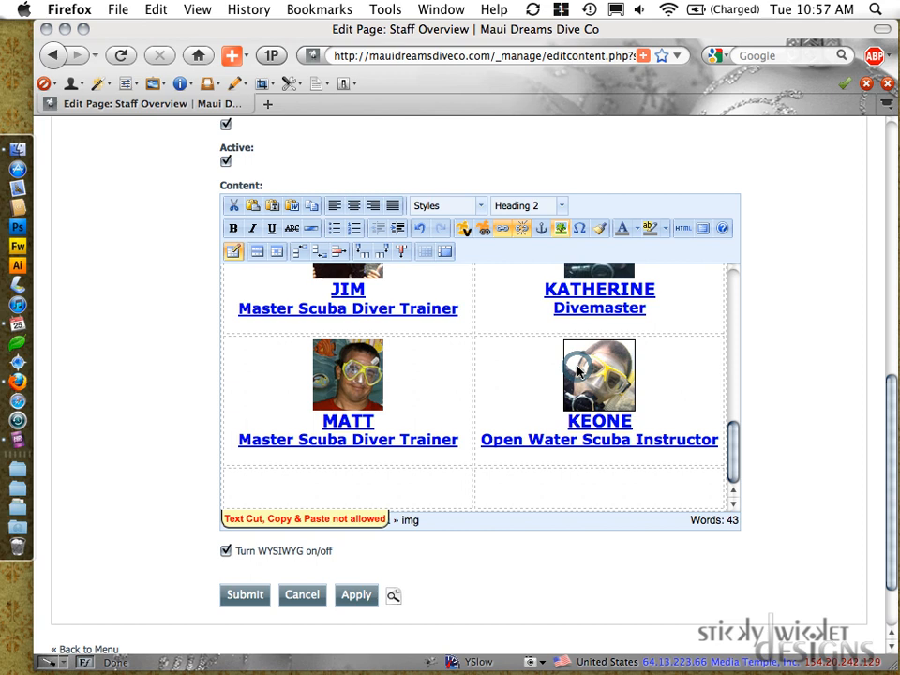
pyautogui.moveTo(668, 375)
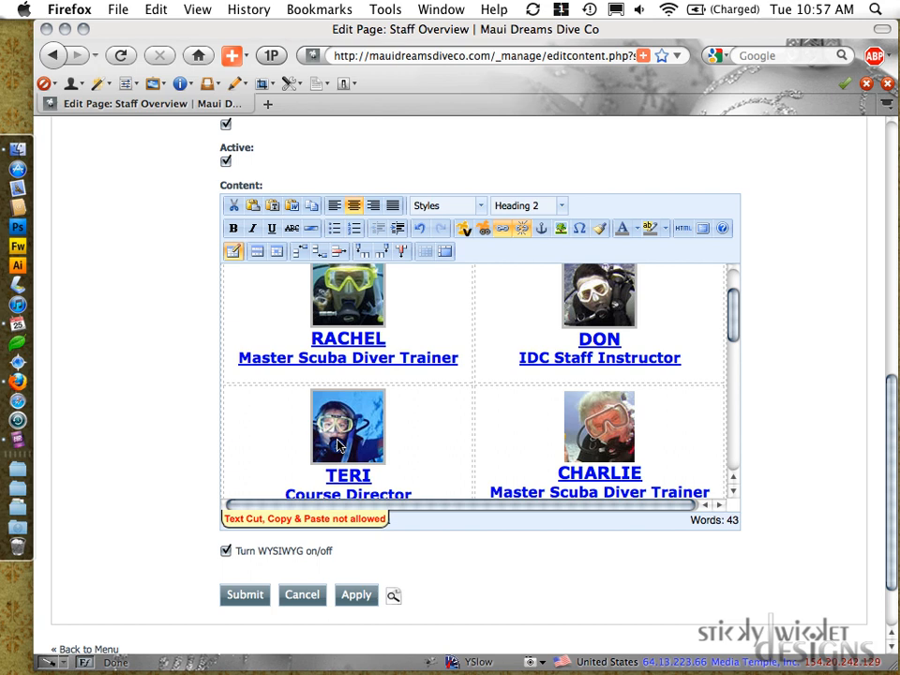
pyautogui.scroll(-3)
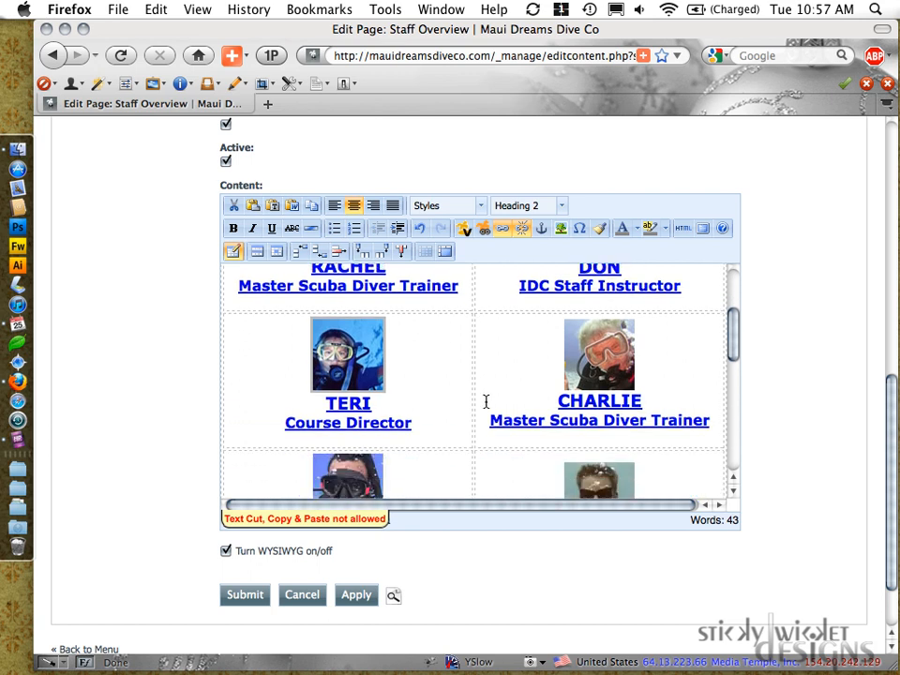
pyautogui.scroll(-3)
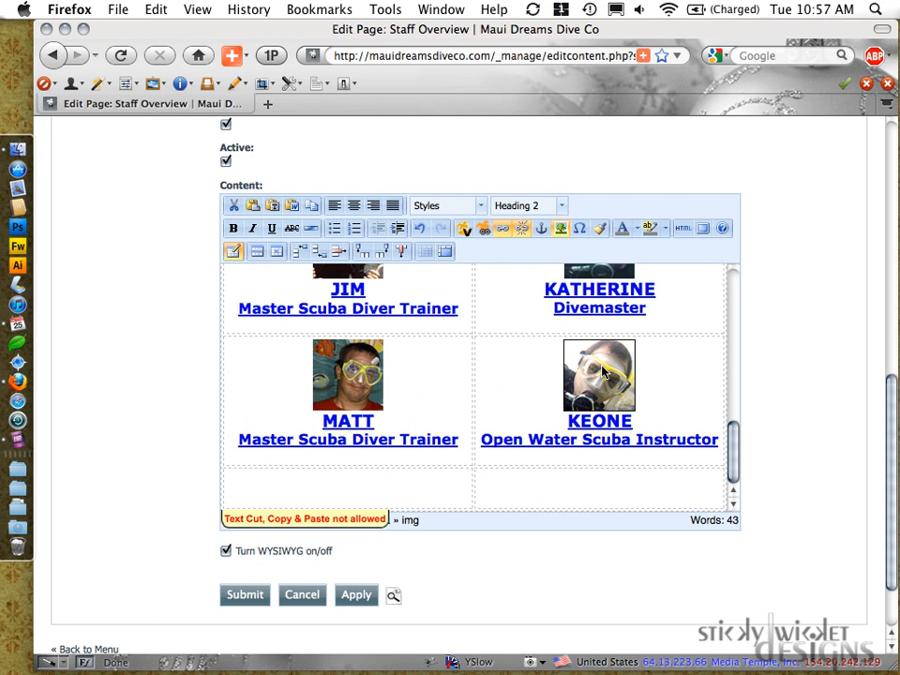
pyautogui.moveTo(600, 375)
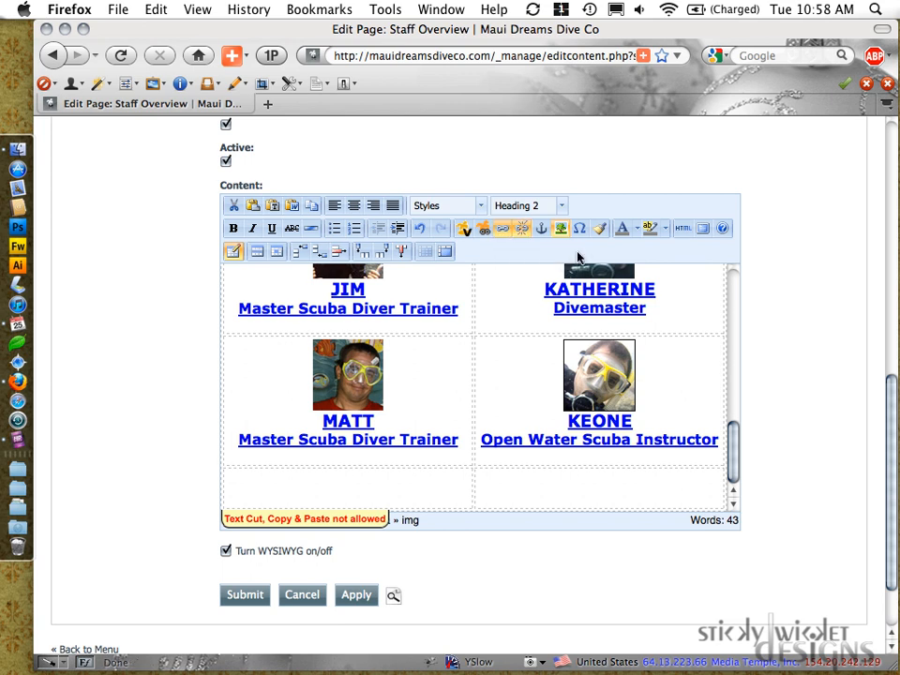
pyautogui.moveTo(561, 228)
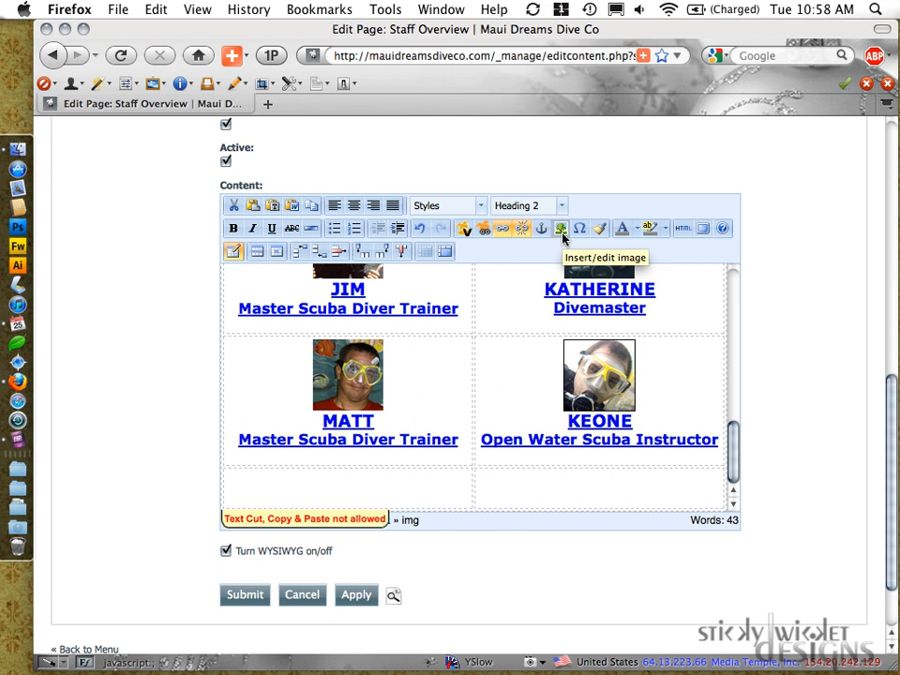
# Step: Set Keone's photo Class to 'border' in the image Appearance settings and update it
pyautogui.click(561, 228)
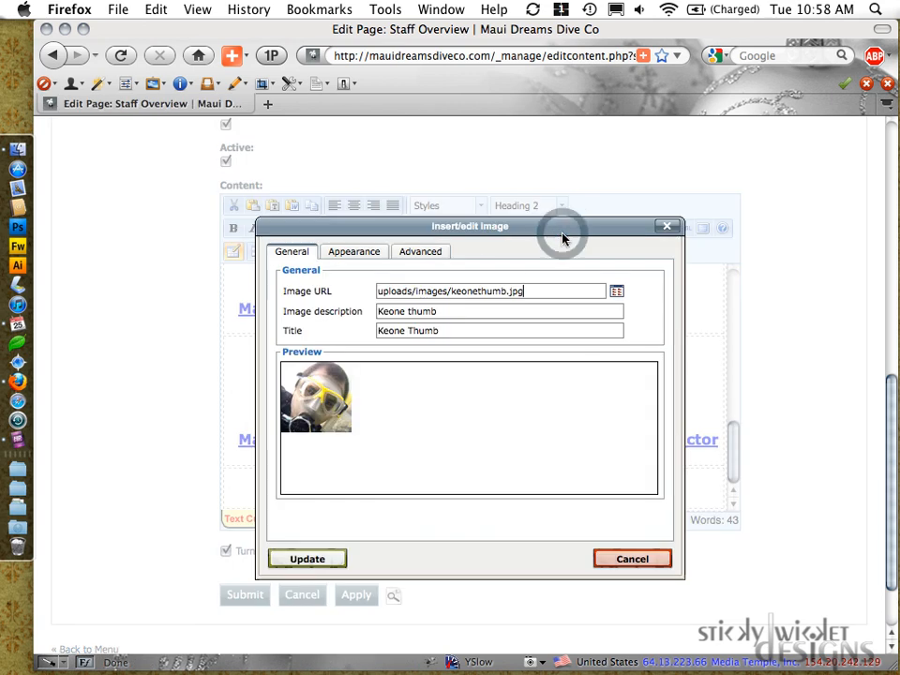
pyautogui.click(354, 252)
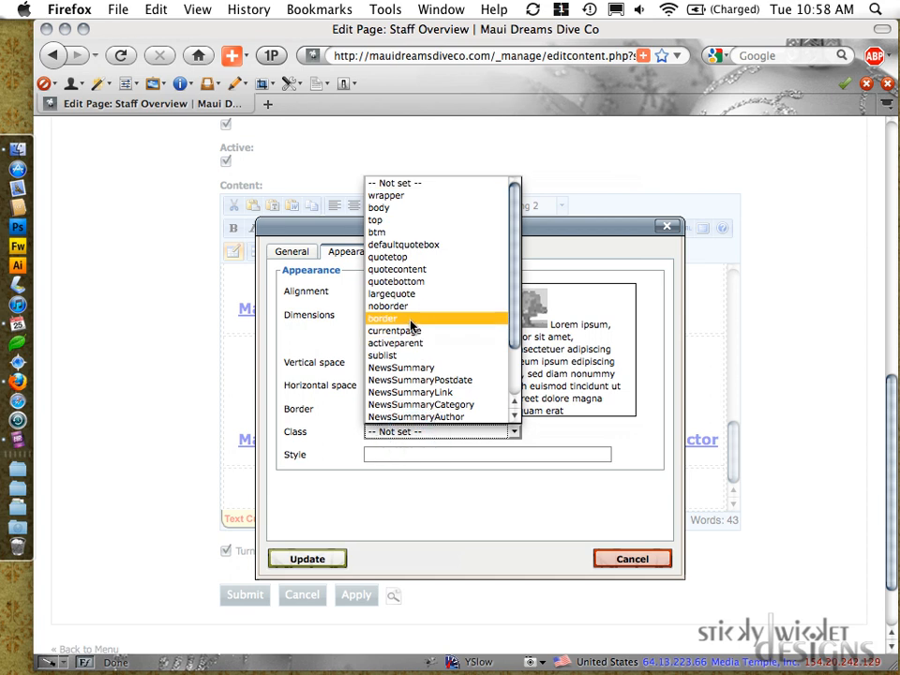
pyautogui.click(382, 318)
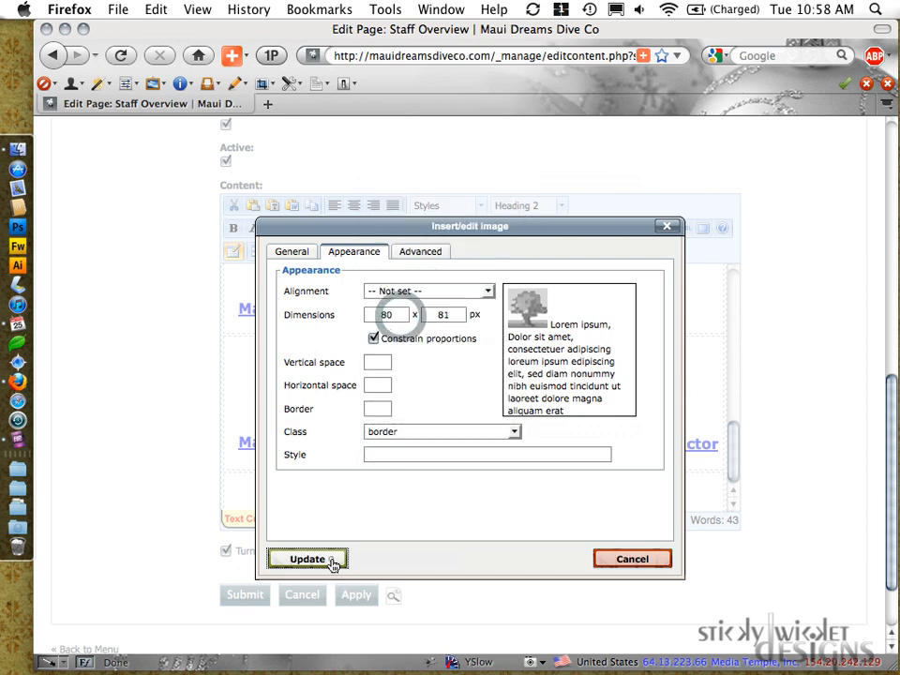
pyautogui.click(308, 559)
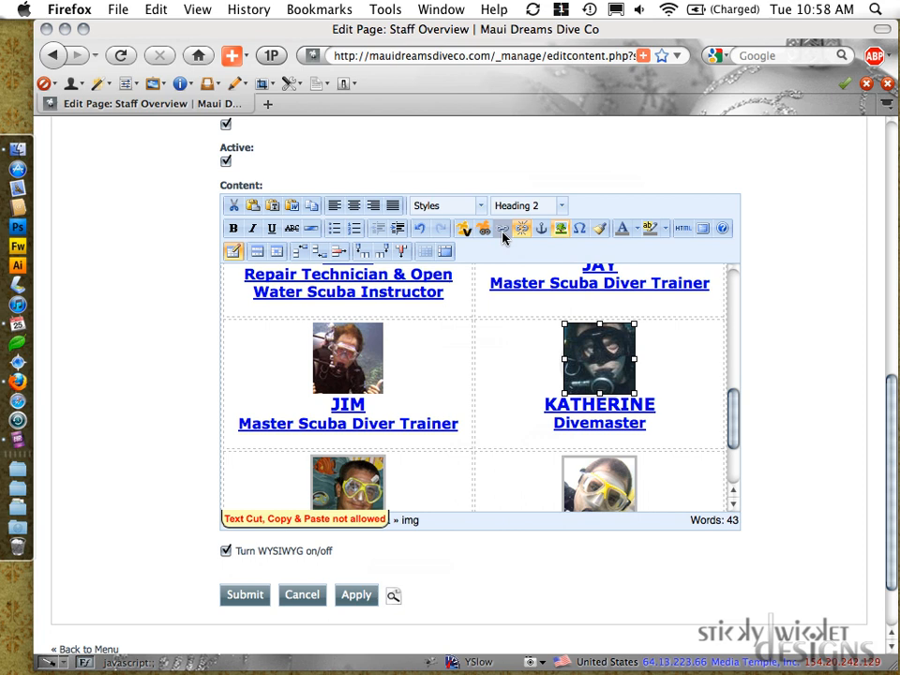
# Step: Apply the border class to Katherine's, Jim's and Jay's photos
pyautogui.click(484, 228)
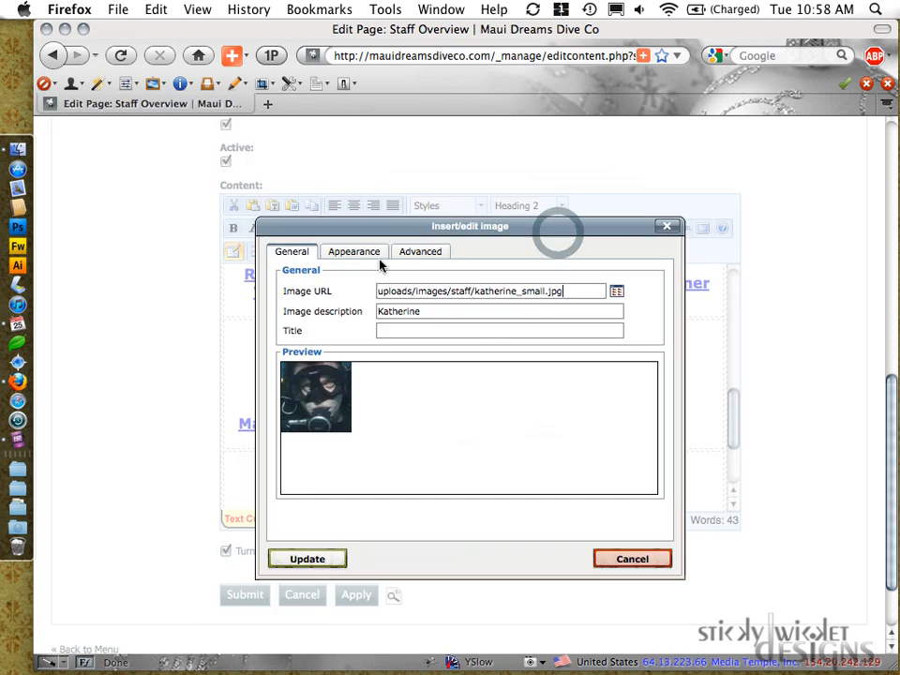
pyautogui.click(441, 432)
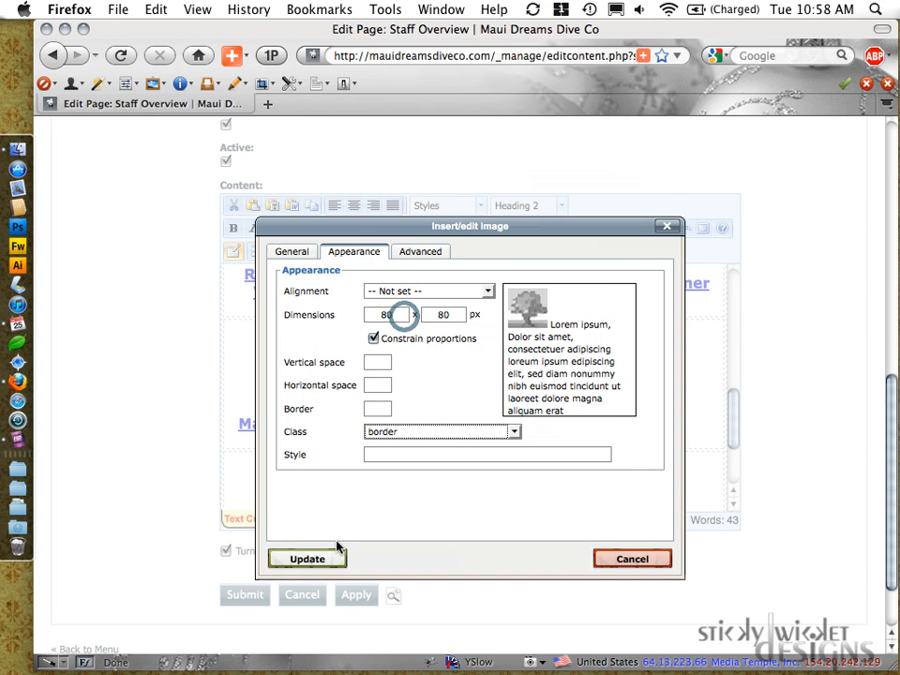
pyautogui.click(307, 559)
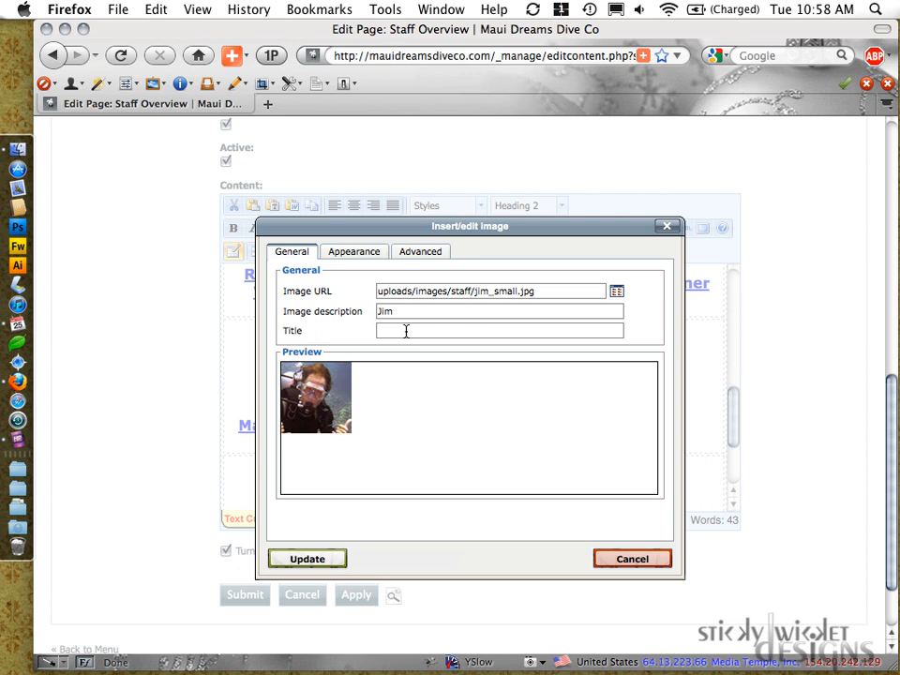
pyautogui.click(354, 252)
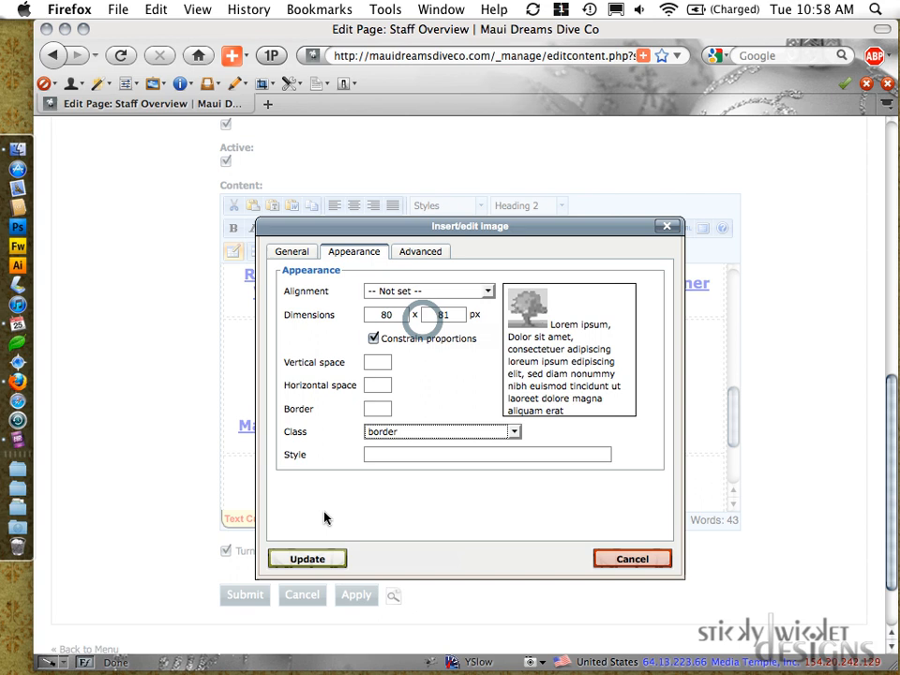
pyautogui.click(307, 559)
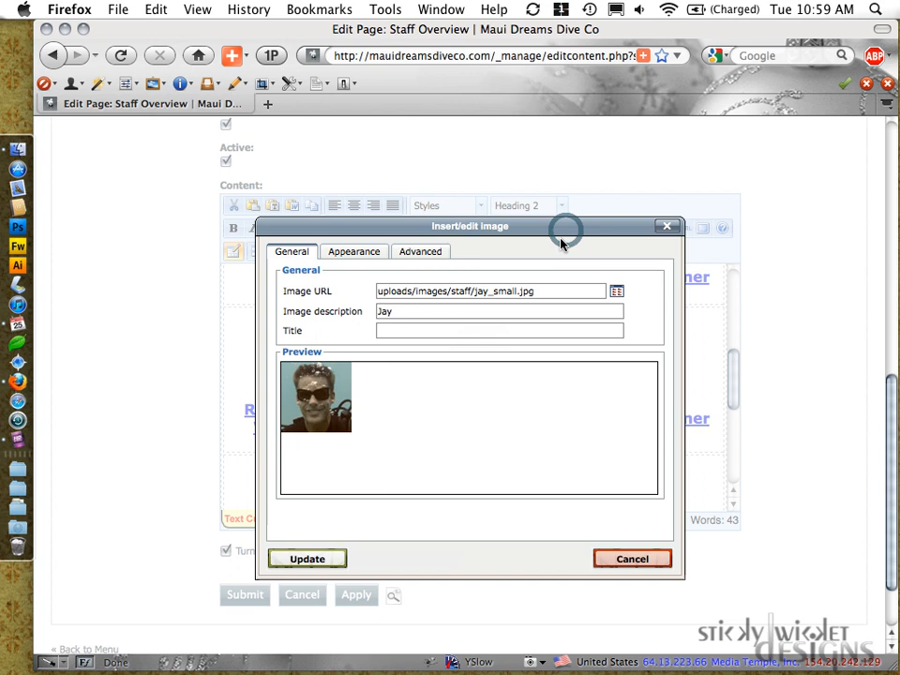
pyautogui.click(354, 251)
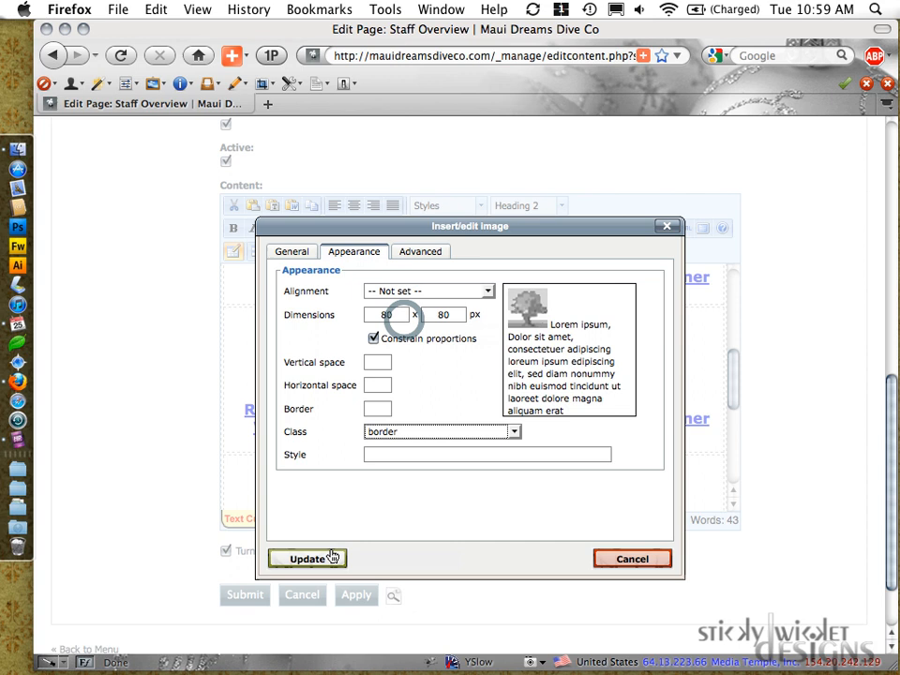
pyautogui.click(308, 559)
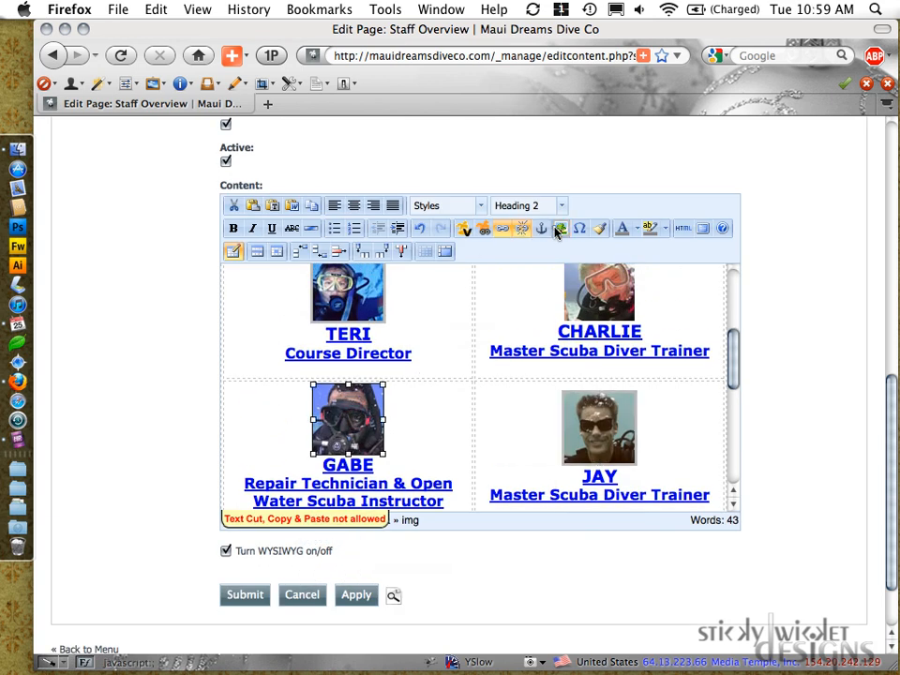
# Step: Apply the border class to Gabe's and Charlie's photos
pyautogui.click(560, 228)
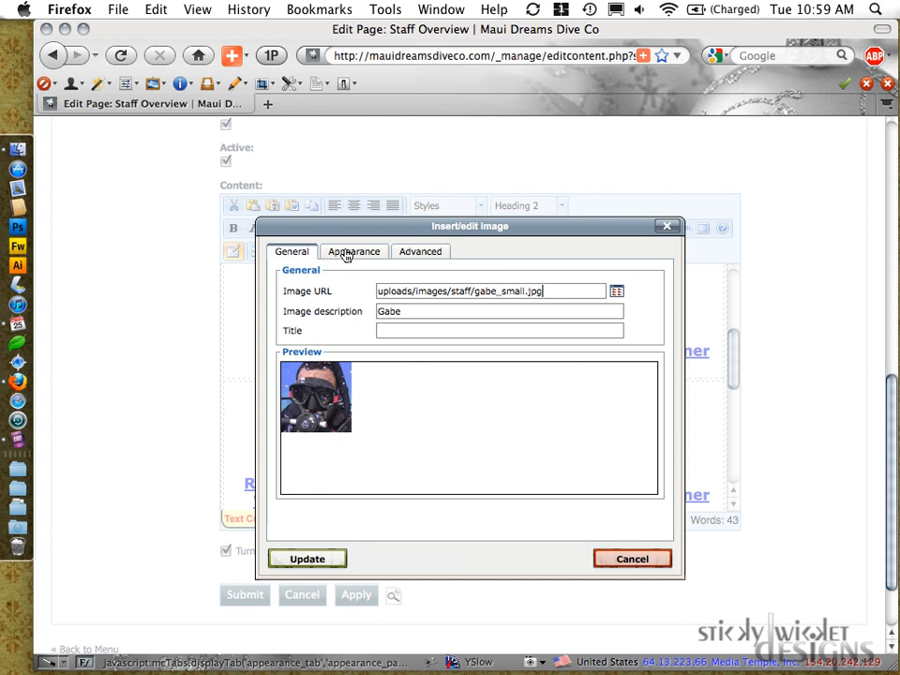
pyautogui.click(354, 251)
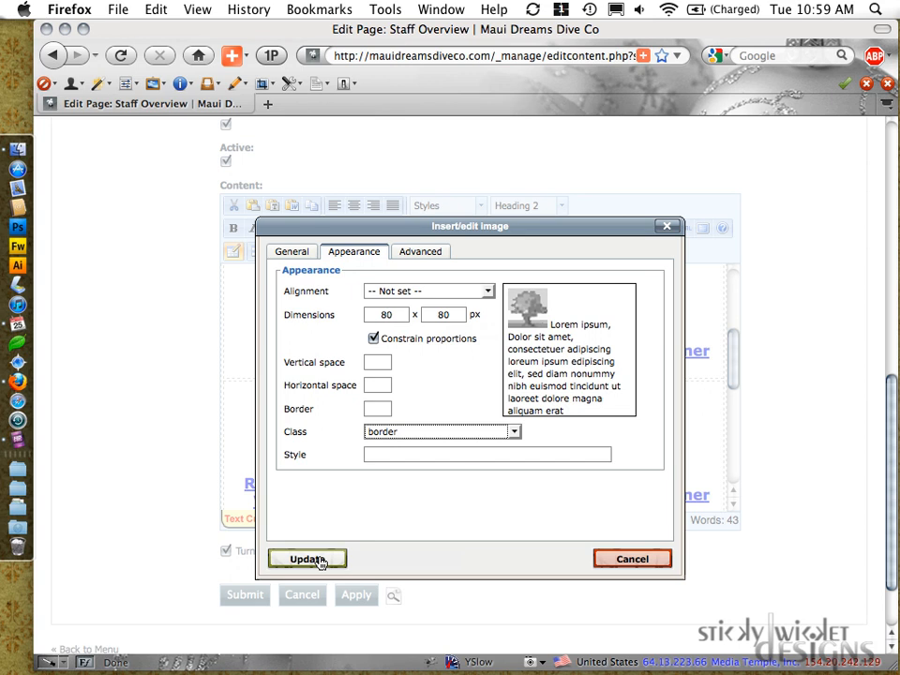
pyautogui.click(307, 559)
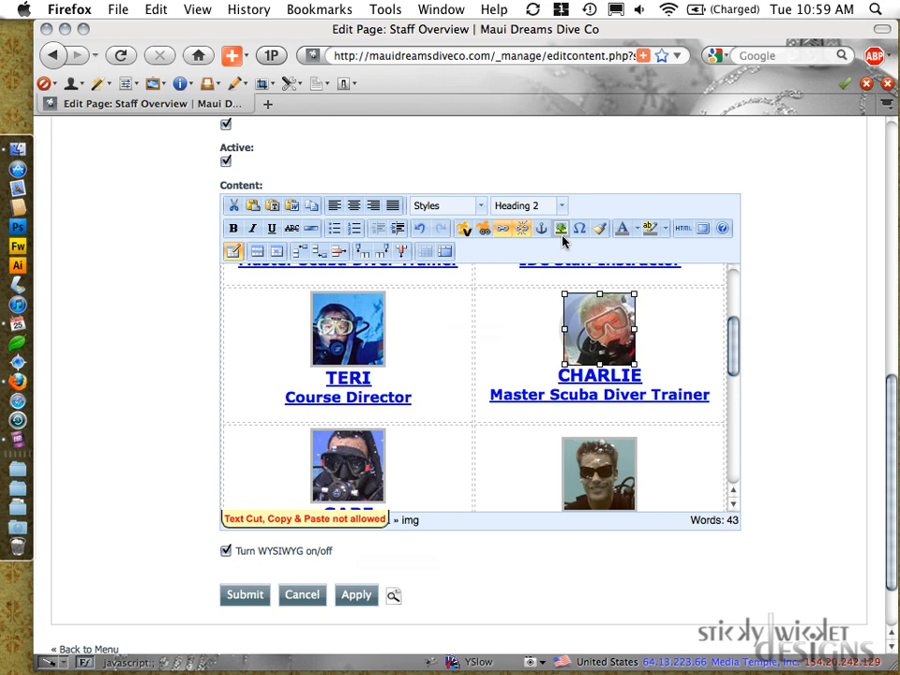
pyautogui.click(561, 228)
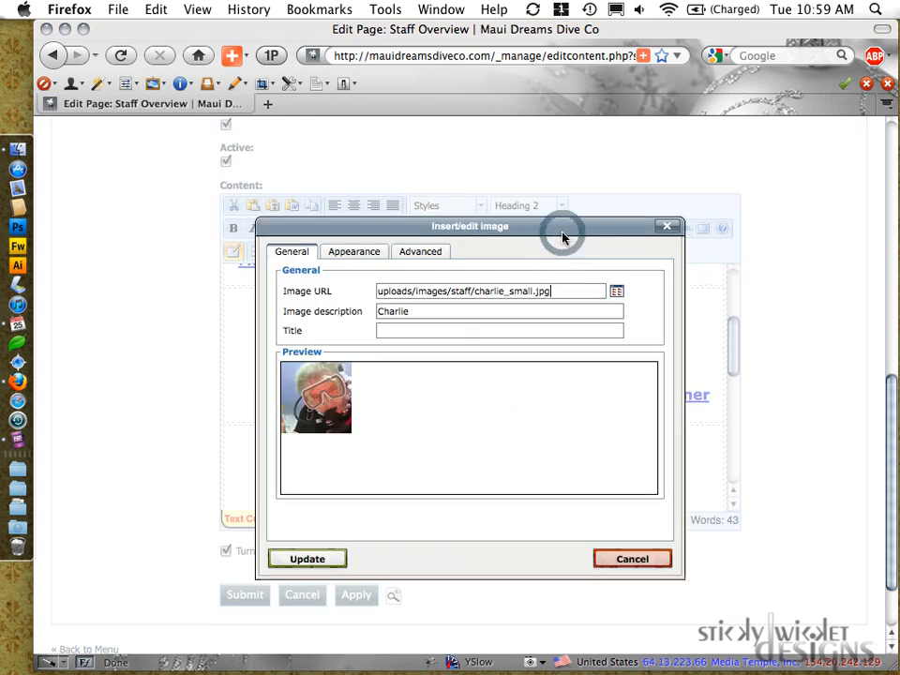
pyautogui.click(354, 251)
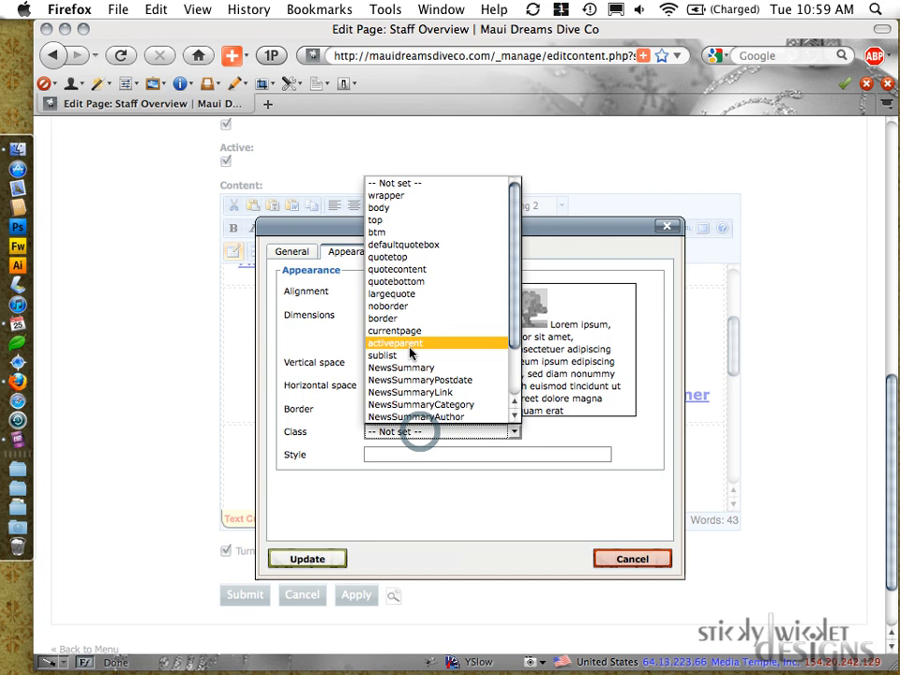
pyautogui.click(632, 558)
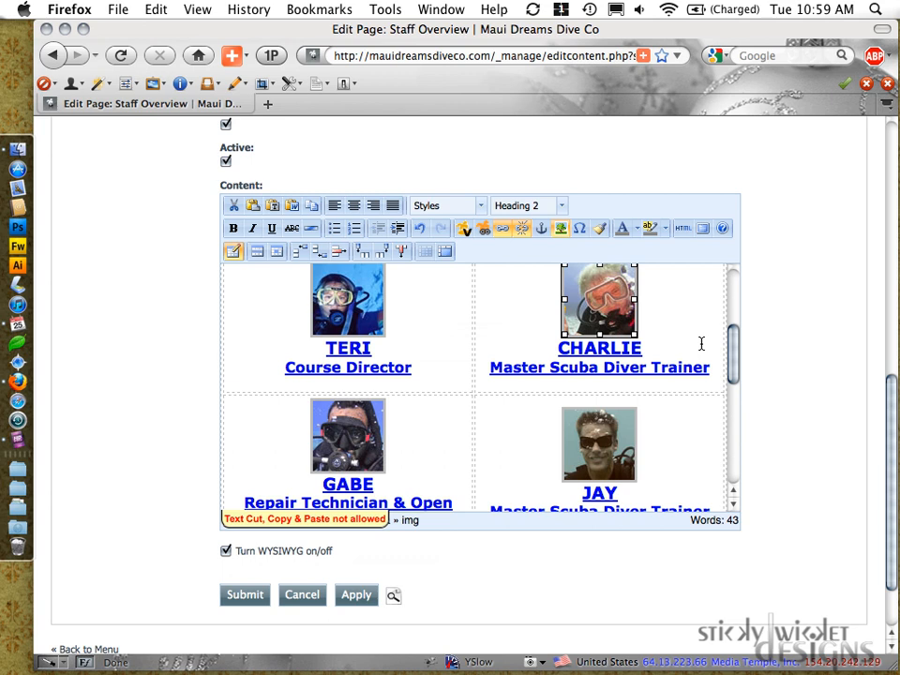
# Step: Scroll down to the MATT and KEONE row at the bottom of the staff table
pyautogui.scroll(-3)
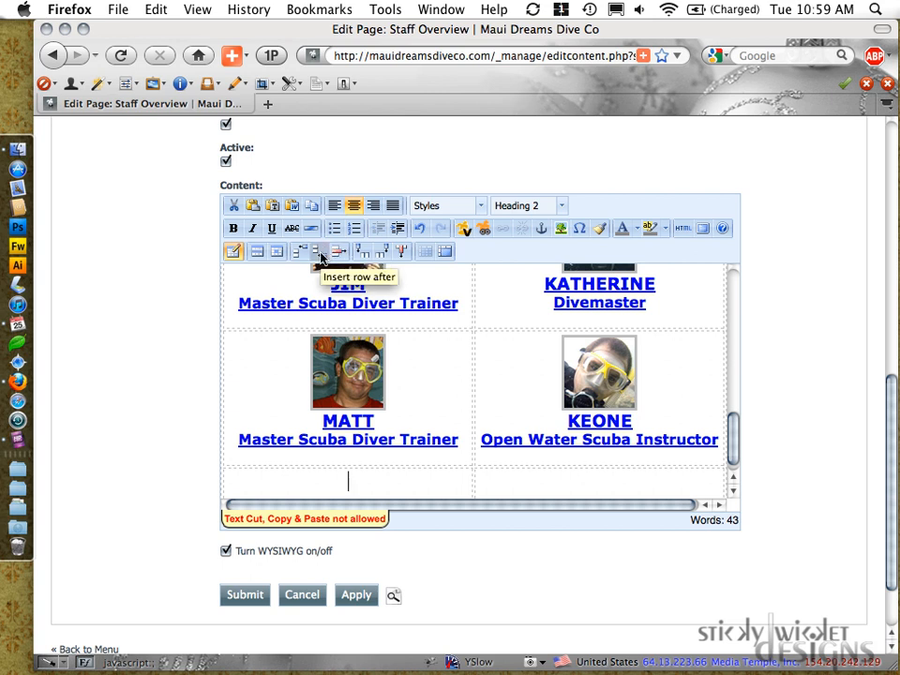
pyautogui.moveTo(320, 250)
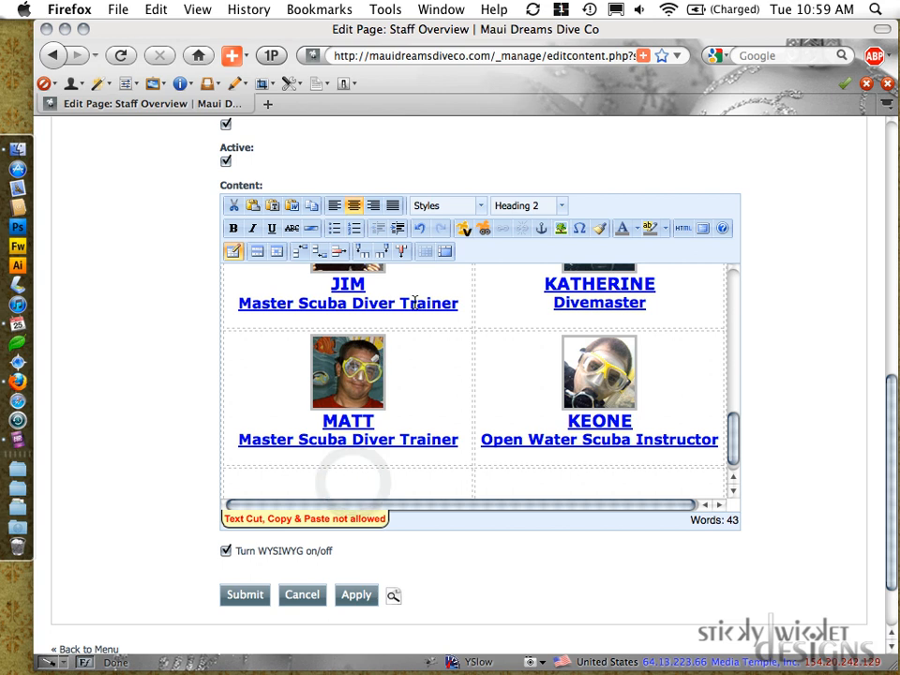
pyautogui.moveTo(562, 228)
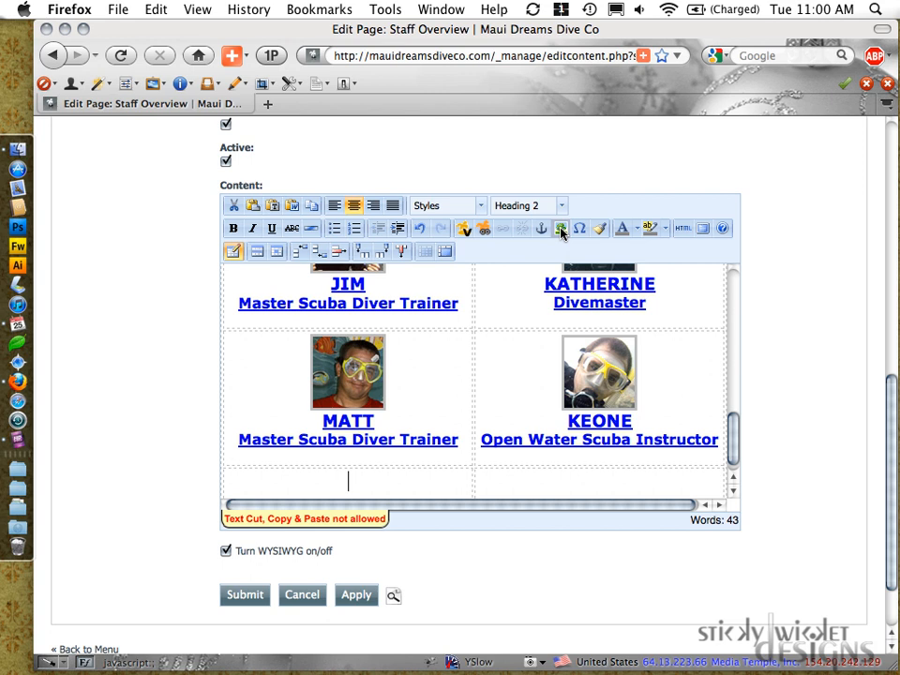
# Step: Browse the uploaded images to choose zacthumb.jpg for the new cell
pyautogui.click(561, 228)
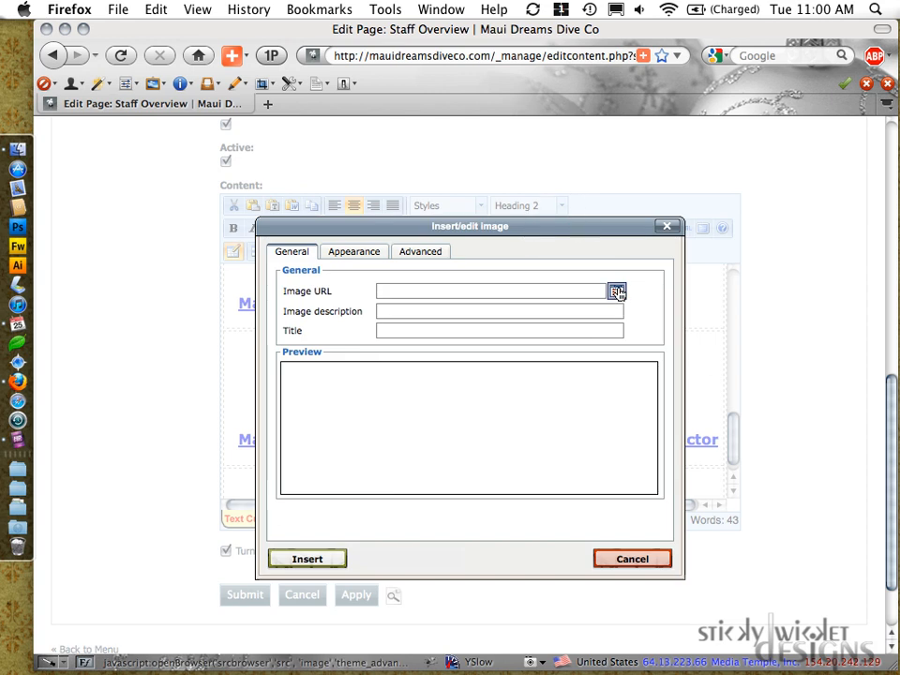
pyautogui.click(617, 291)
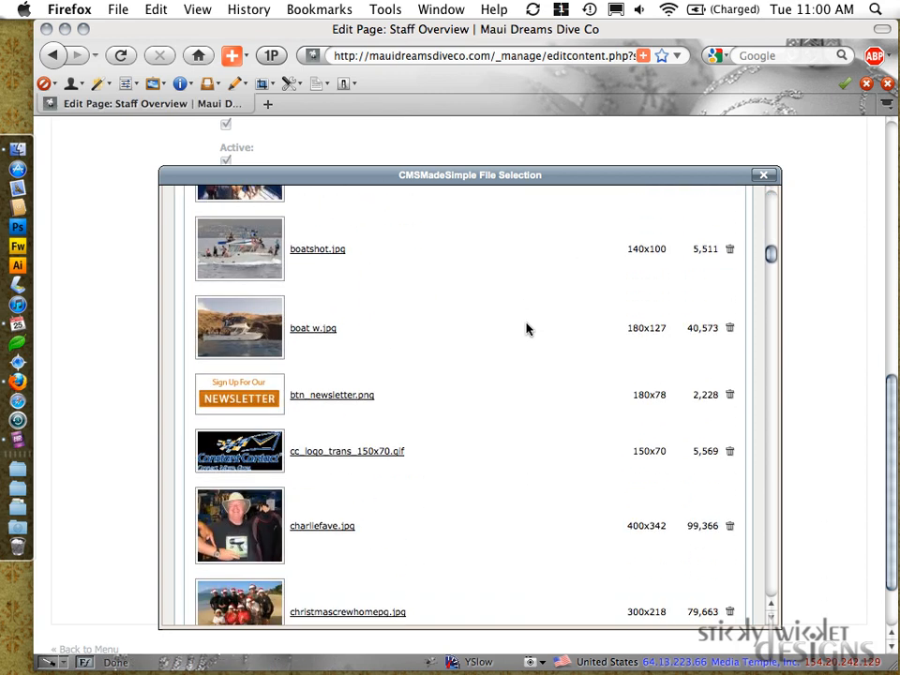
pyautogui.scroll(-3)
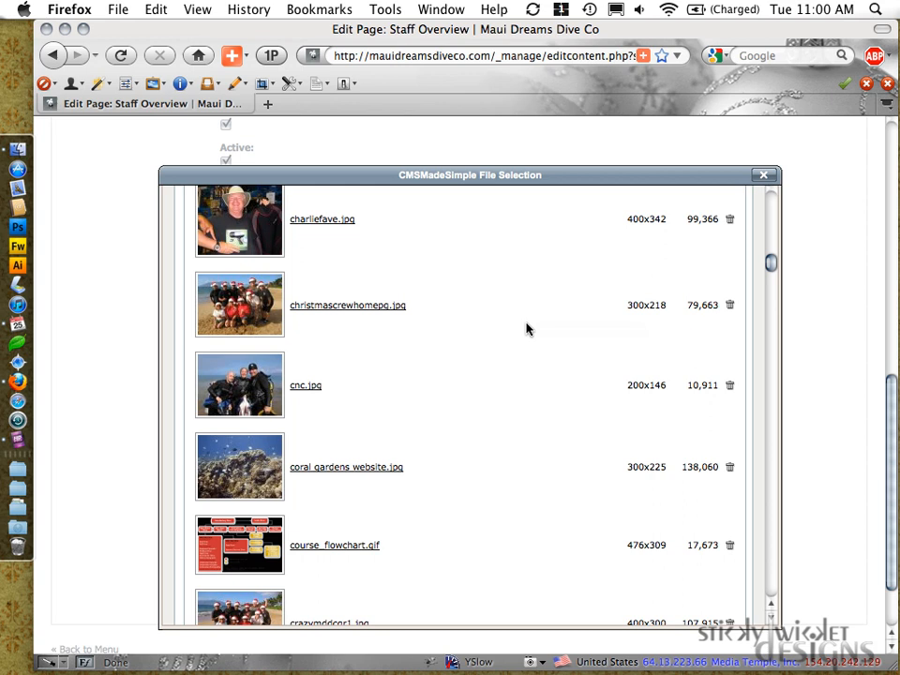
pyautogui.scroll(-3)
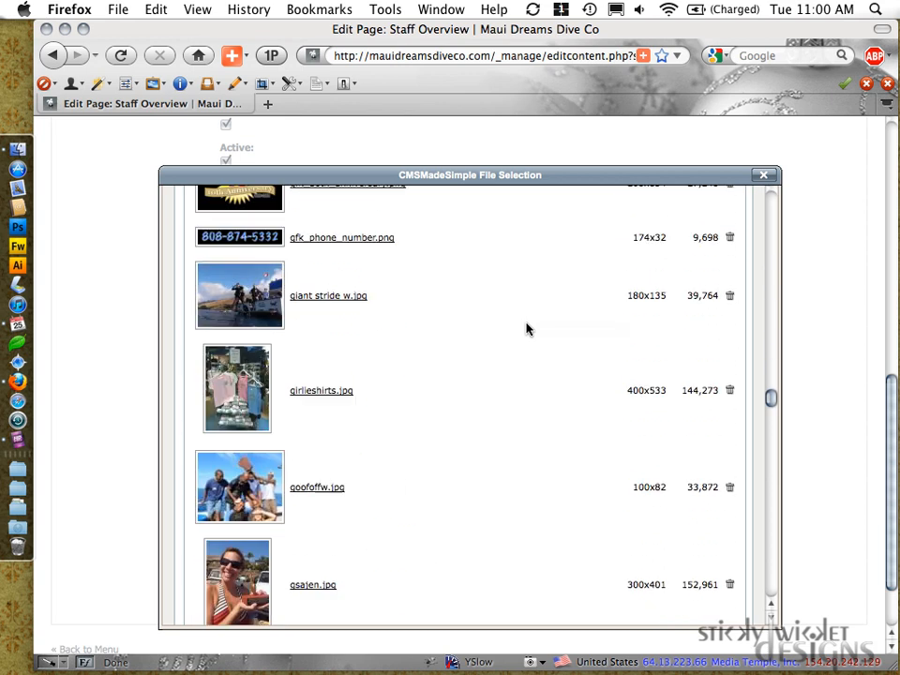
pyautogui.scroll(-3)
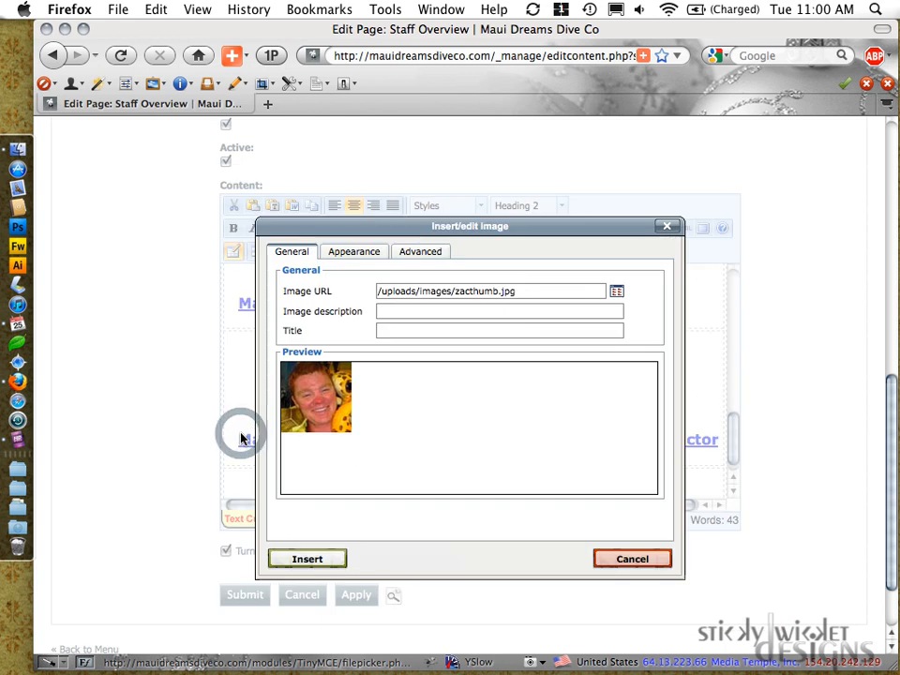
# Step: Give the image description and title Zac with class border, and insert it
pyautogui.click(500, 311)
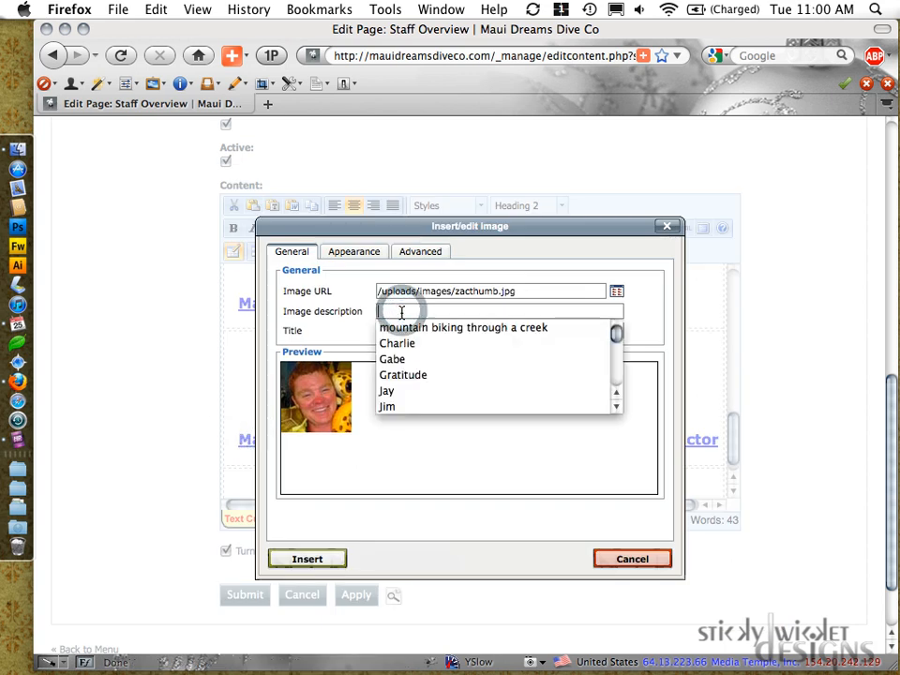
pyautogui.write('Zac')
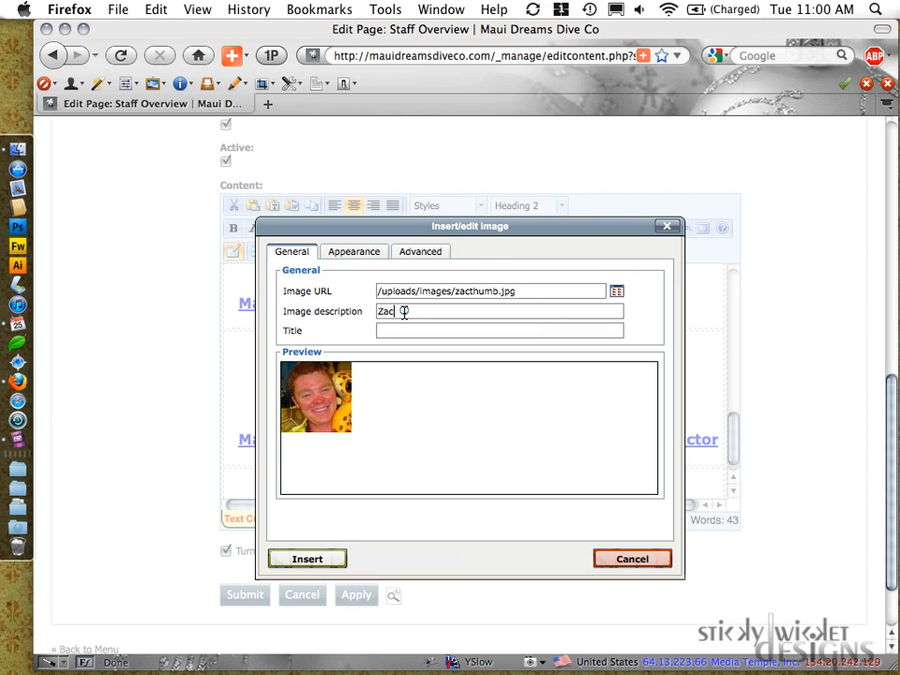
pyautogui.write('Zac')
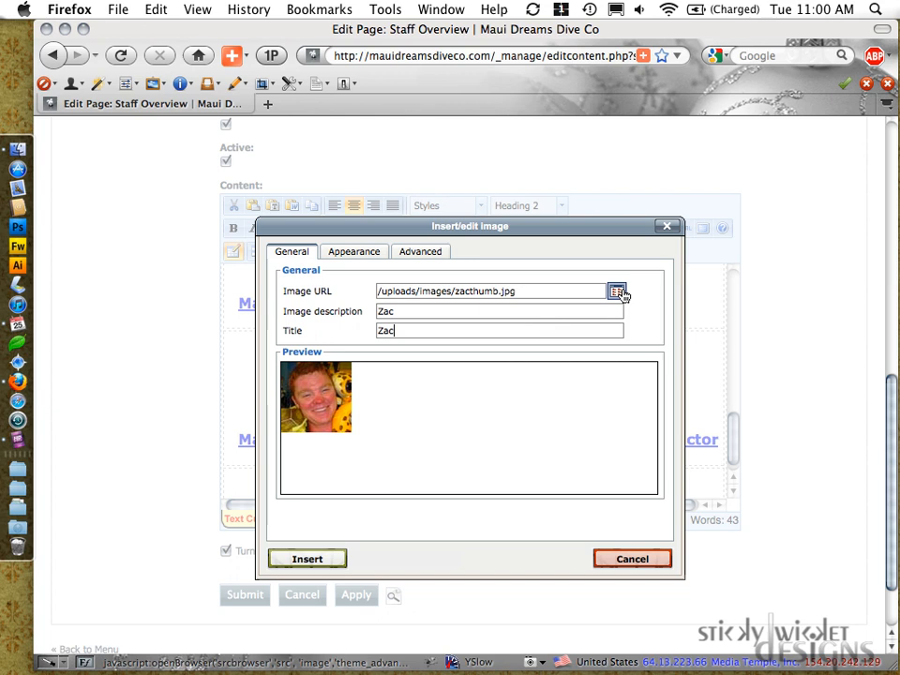
pyautogui.click(617, 291)
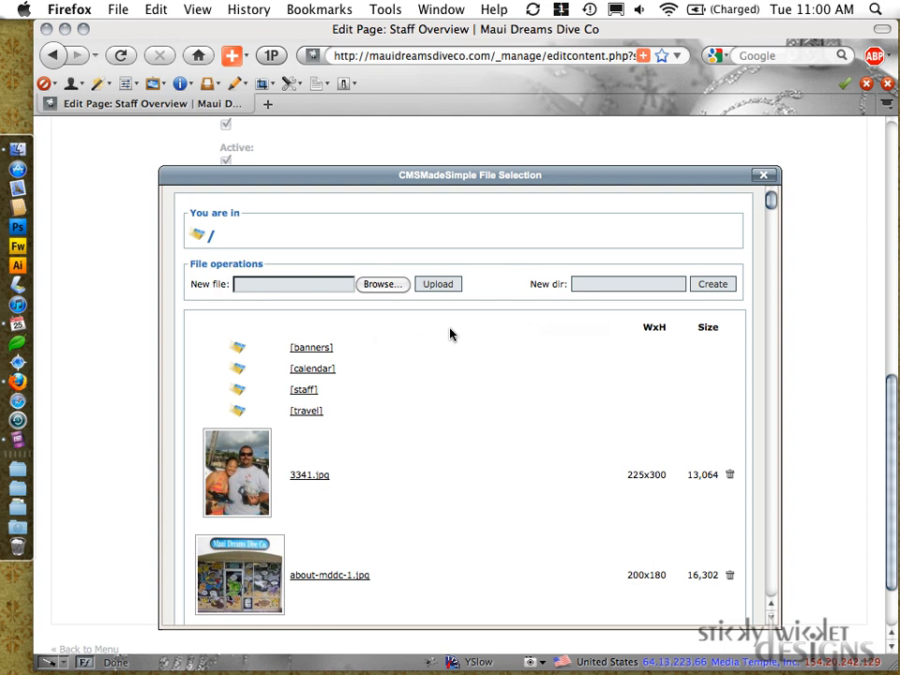
pyautogui.moveTo(455, 321)
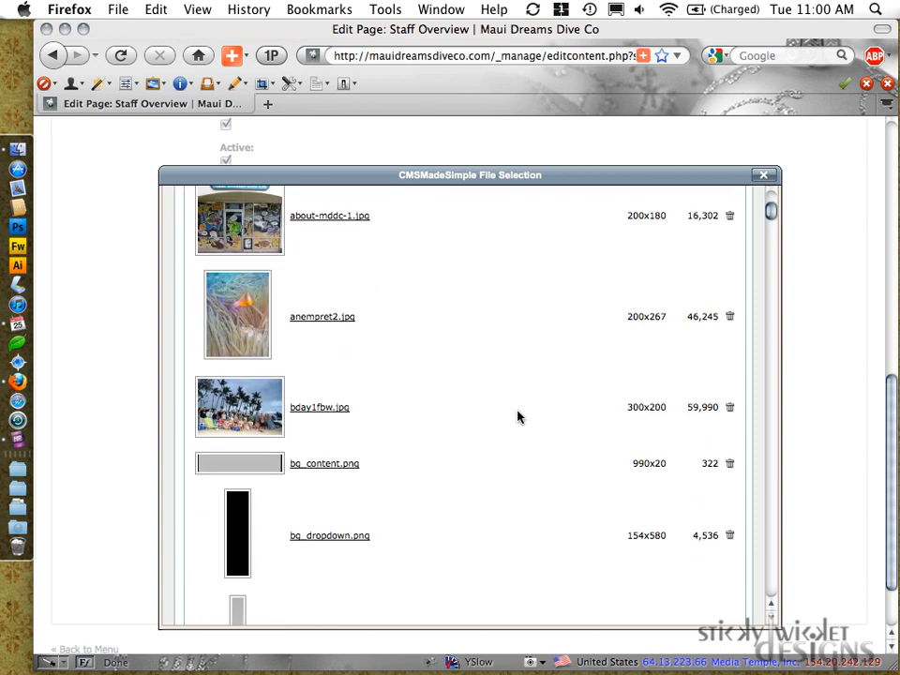
pyautogui.scroll(-3)
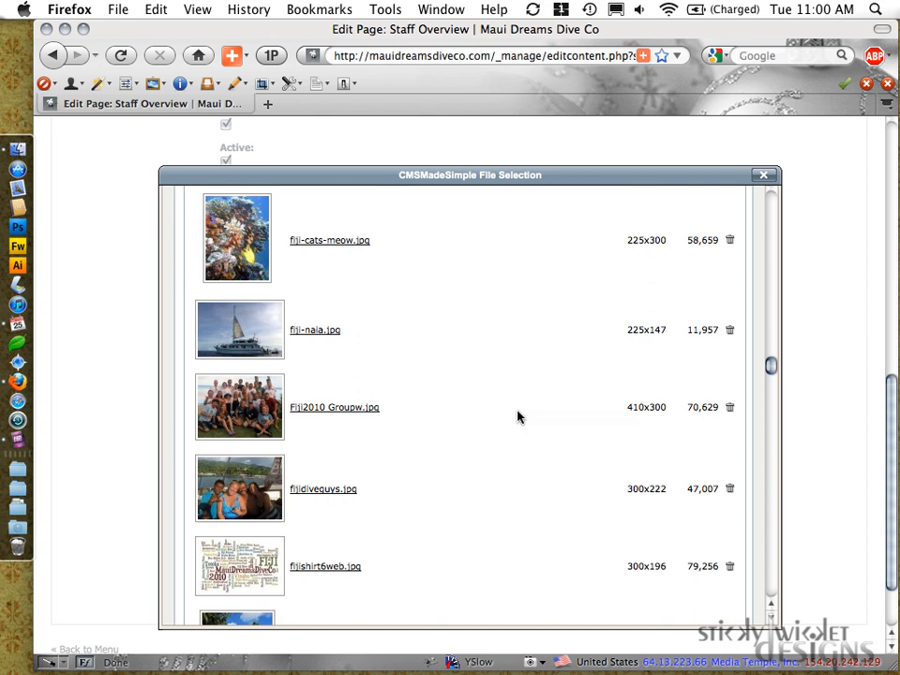
pyautogui.scroll(-3)
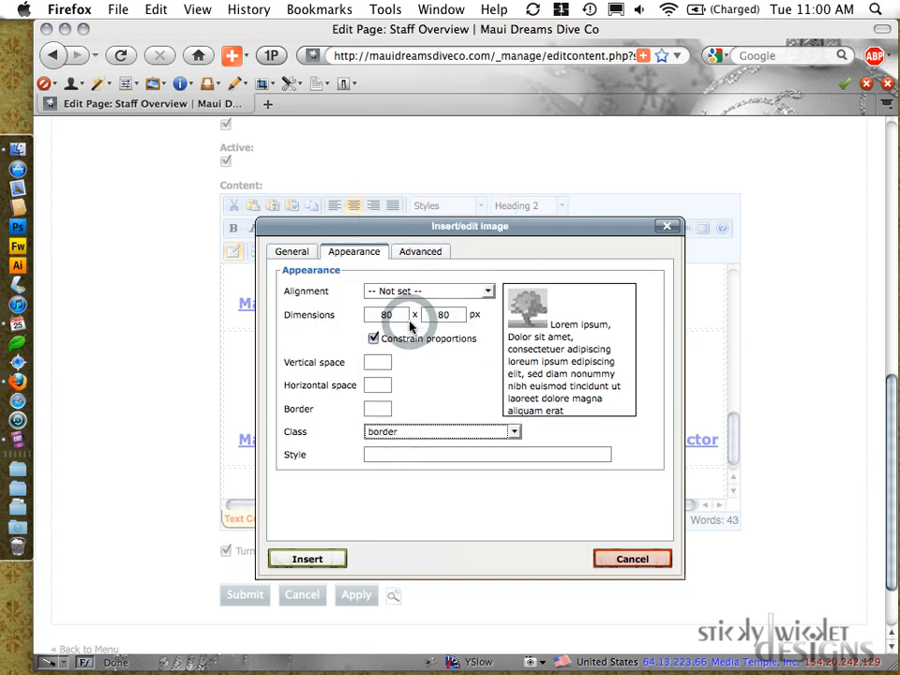
pyautogui.click(632, 558)
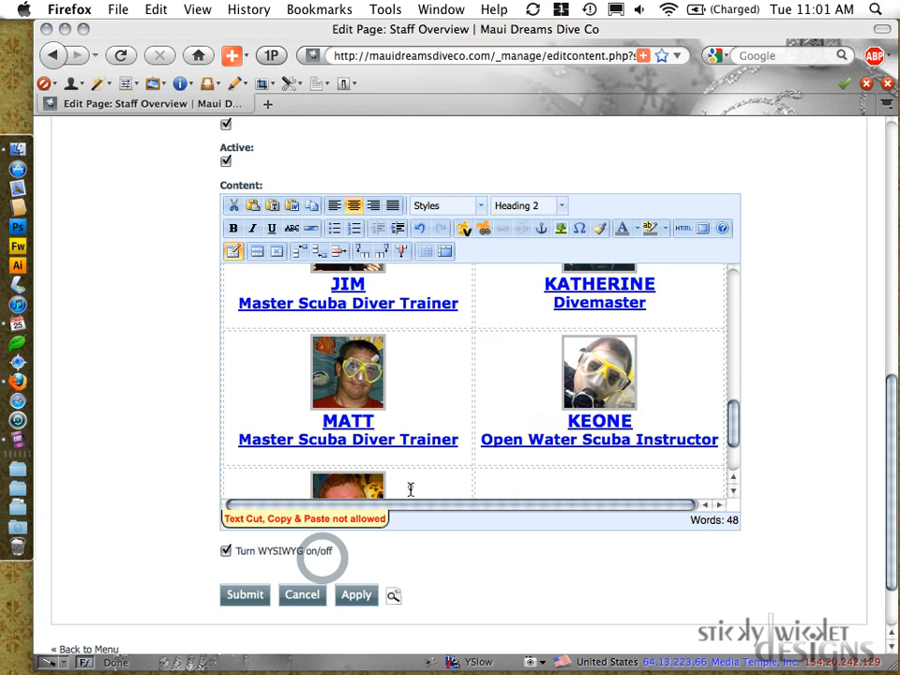
# Step: Type ZAC as a Heading 2 beneath Zac's photo and select the word
pyautogui.scroll(-3)
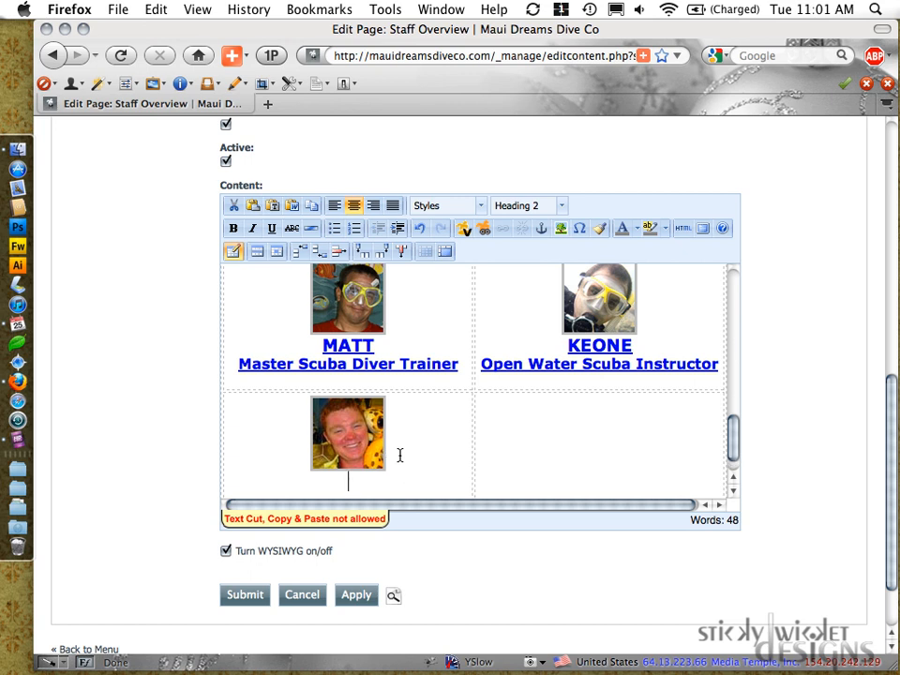
pyautogui.write('Za')
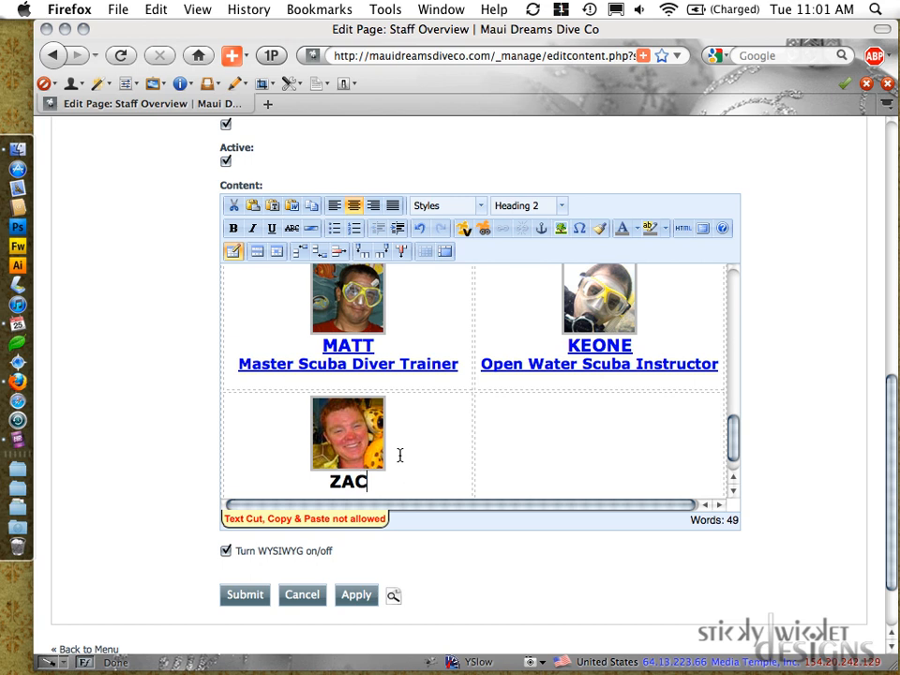
pyautogui.doubleClick(346, 481)
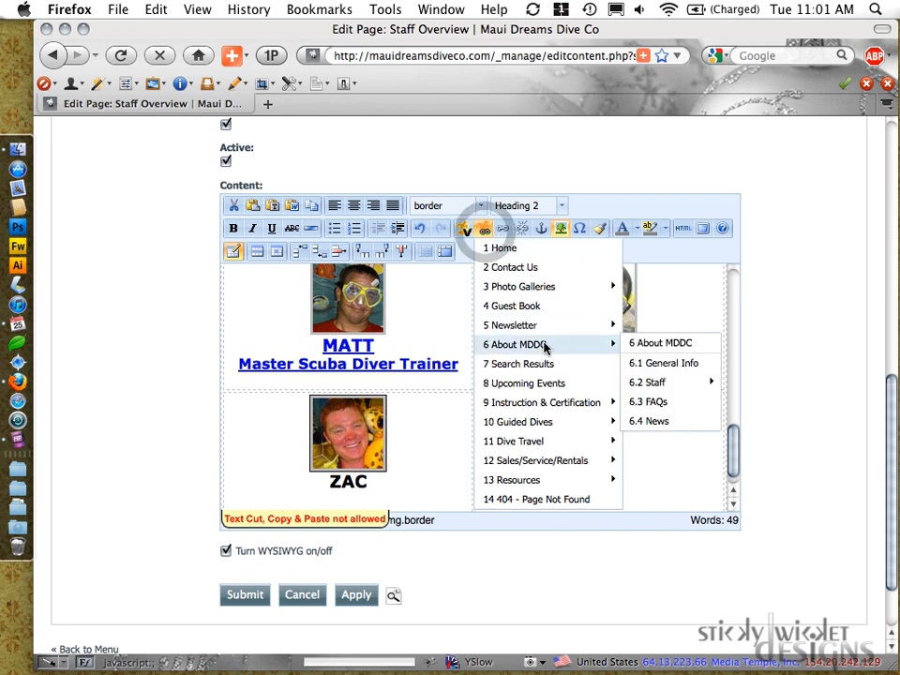
pyautogui.moveTo(647, 382)
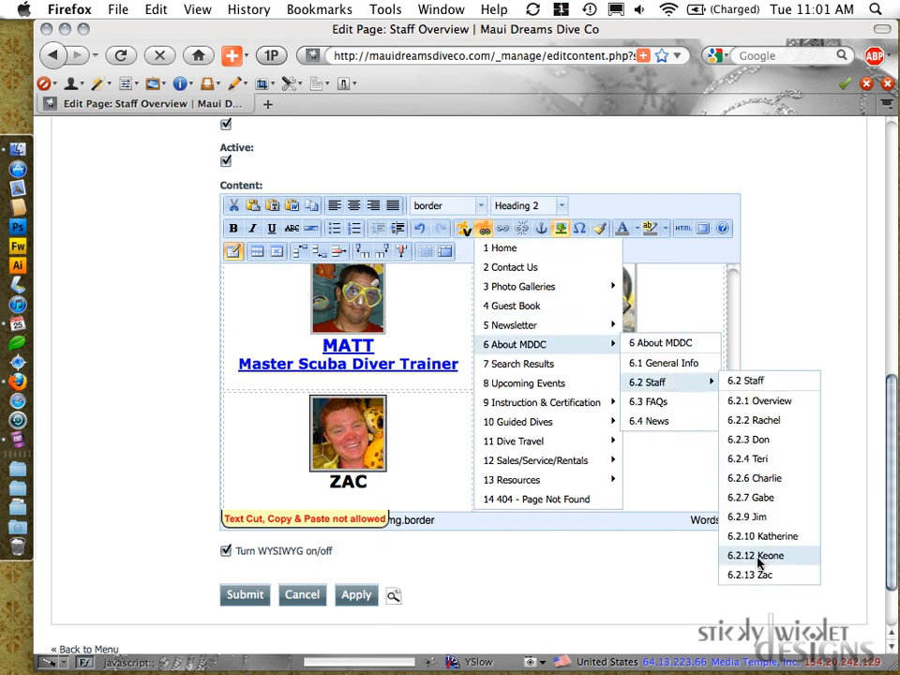
# Step: Link the photo and ZAC to About MDDC > Staff > Zac, then submit Staff Overview
pyautogui.click(769, 555)
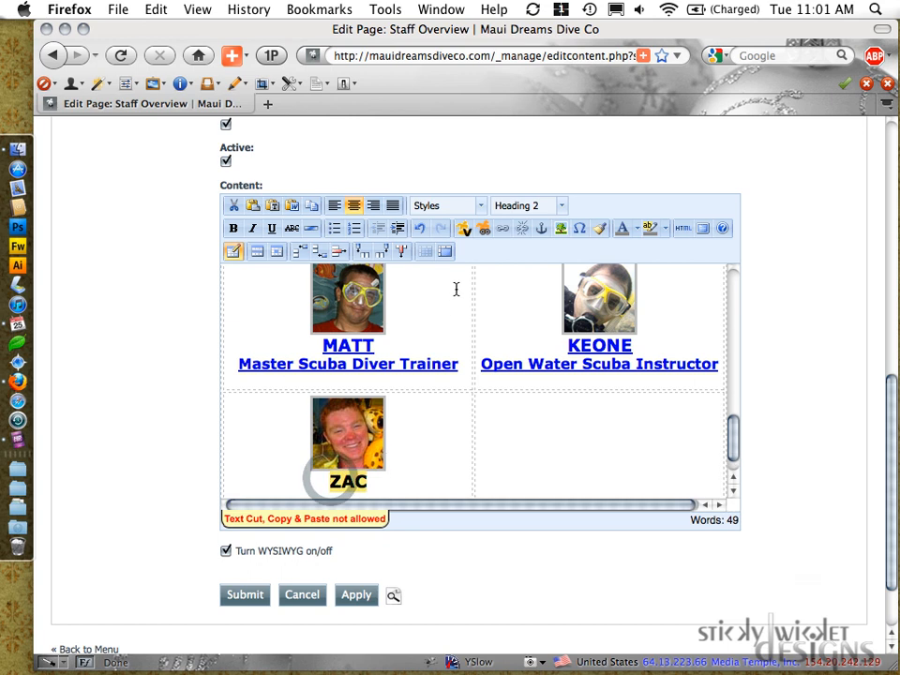
pyautogui.click(483, 229)
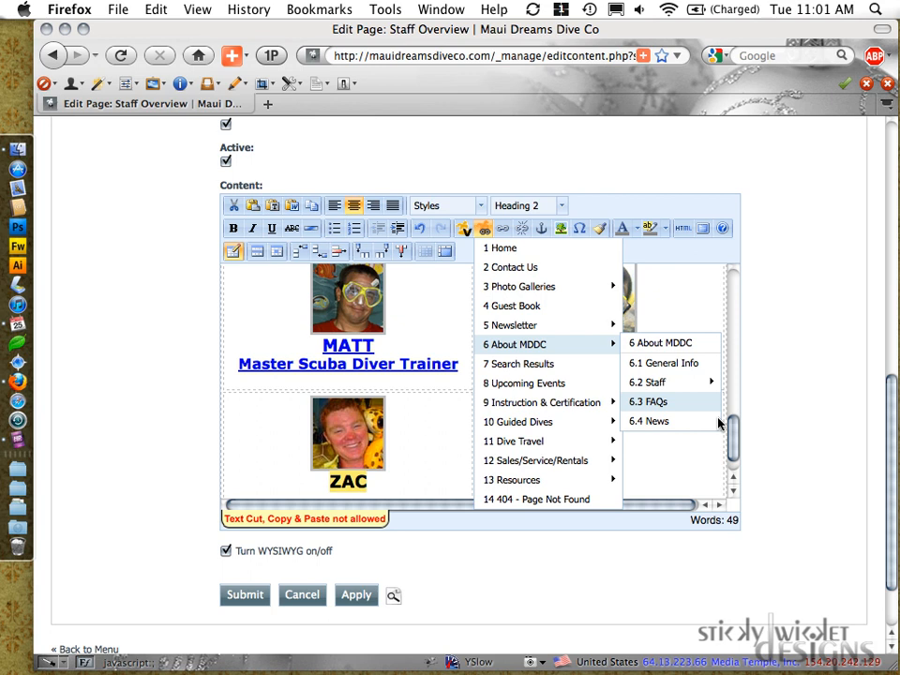
pyautogui.moveTo(648, 381)
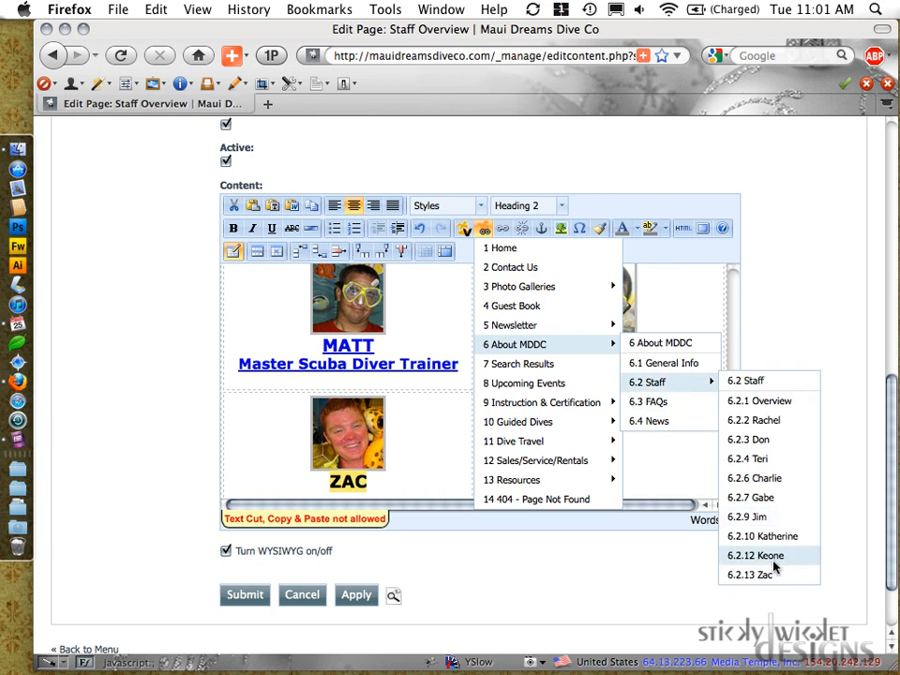
pyautogui.click(756, 555)
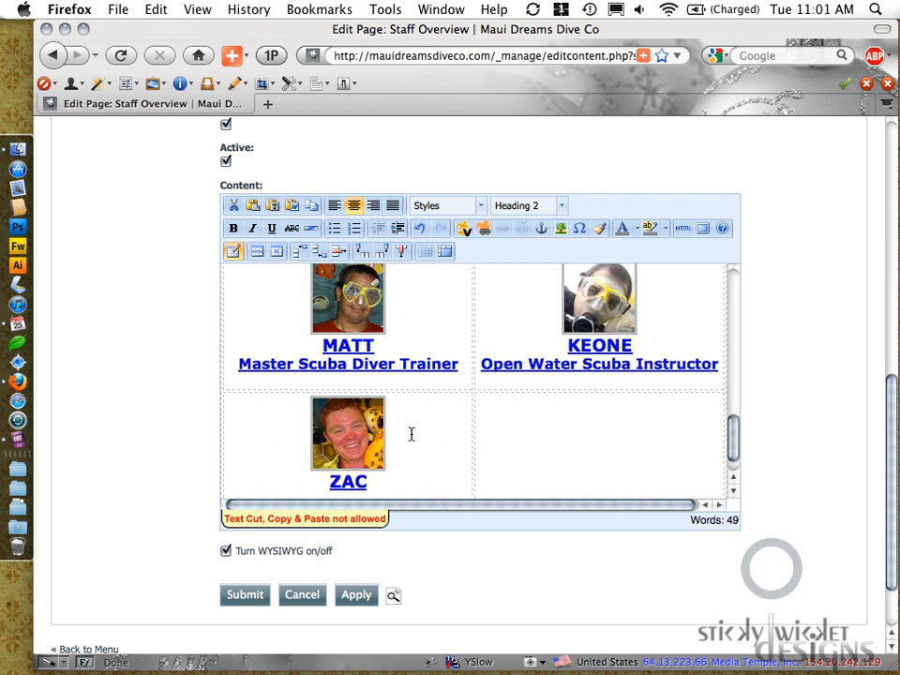
pyautogui.click(245, 596)
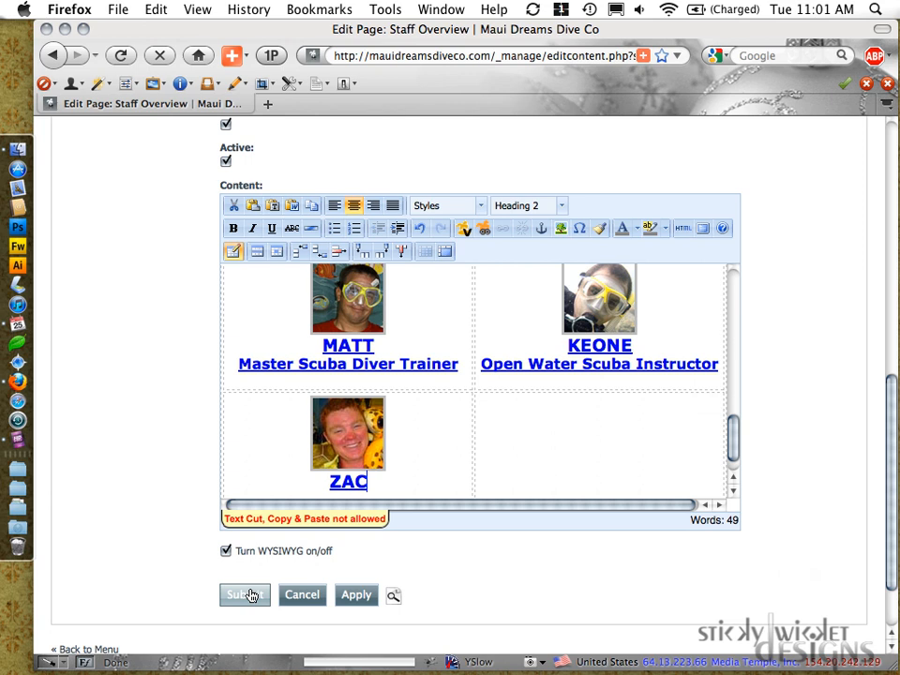
pyautogui.moveTo(383, 576)
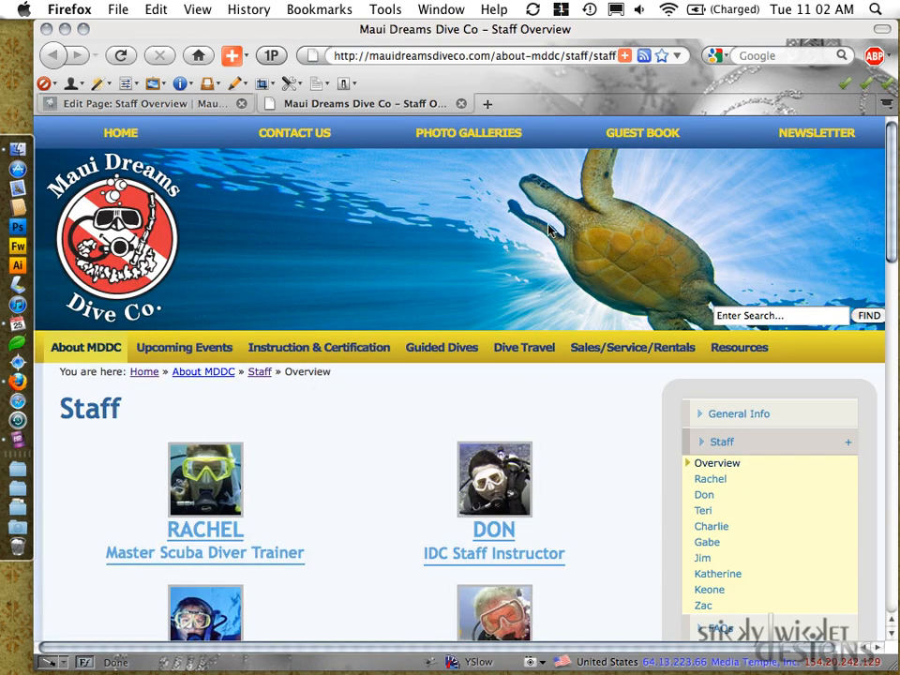
# Step: Scroll the live Staff Overview page down to ZAC's bordered photo below MATT
pyautogui.scroll(-3)
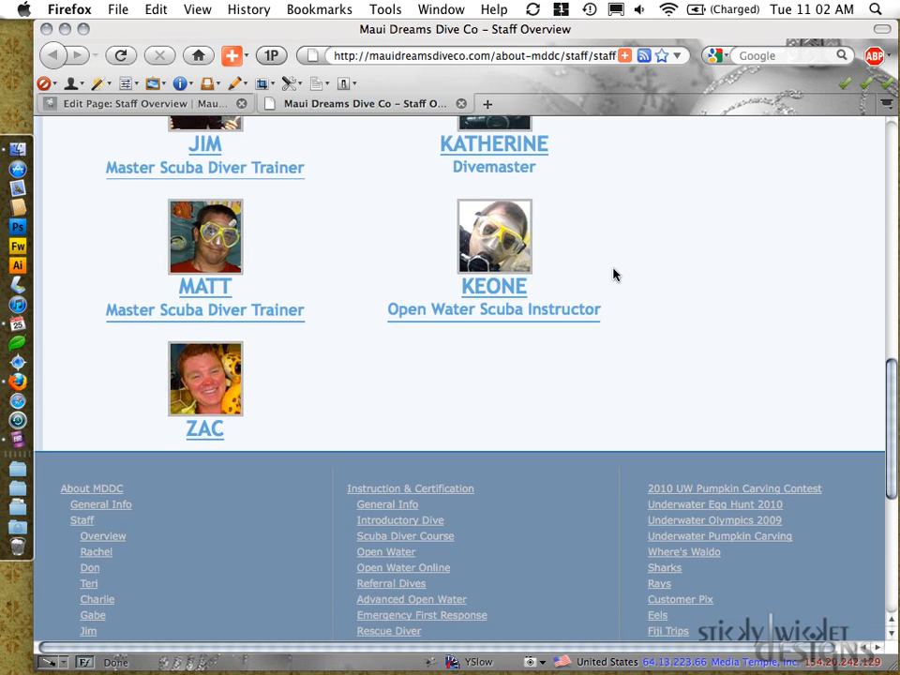
pyautogui.scroll(-3)
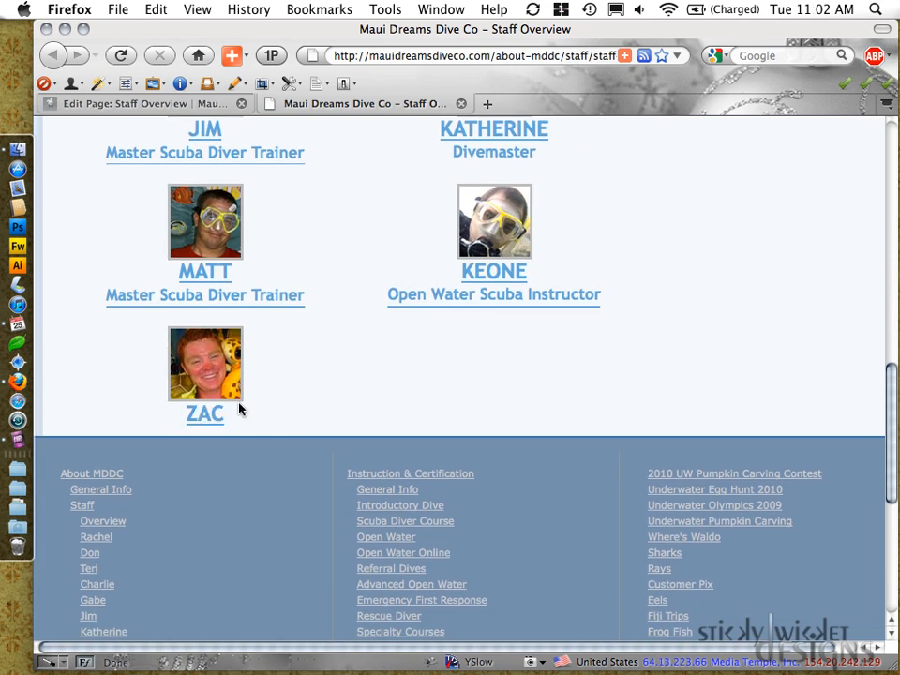